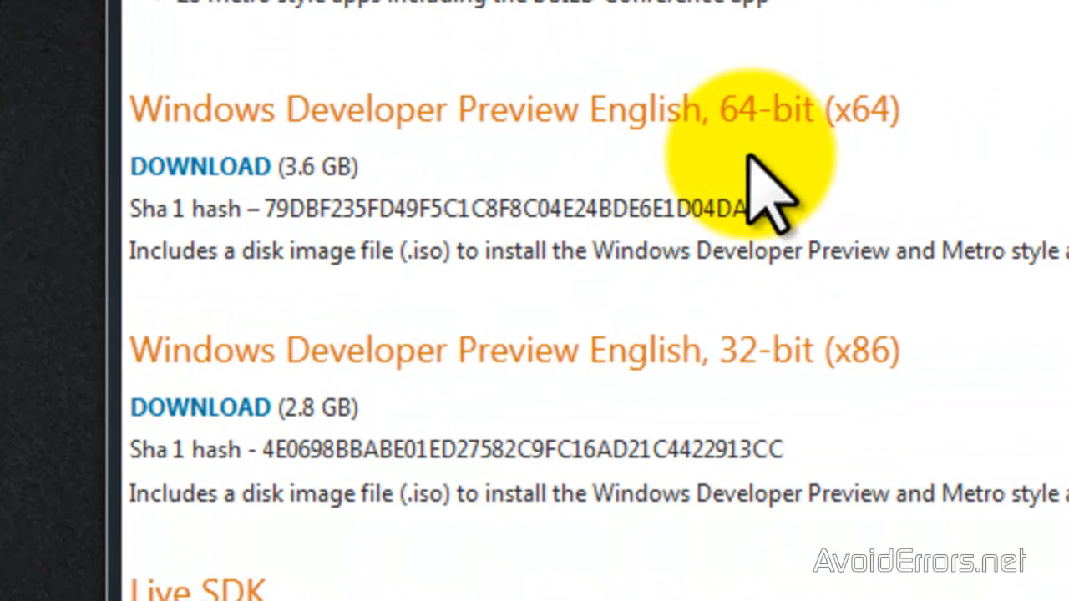
mouse_move(760, 409)
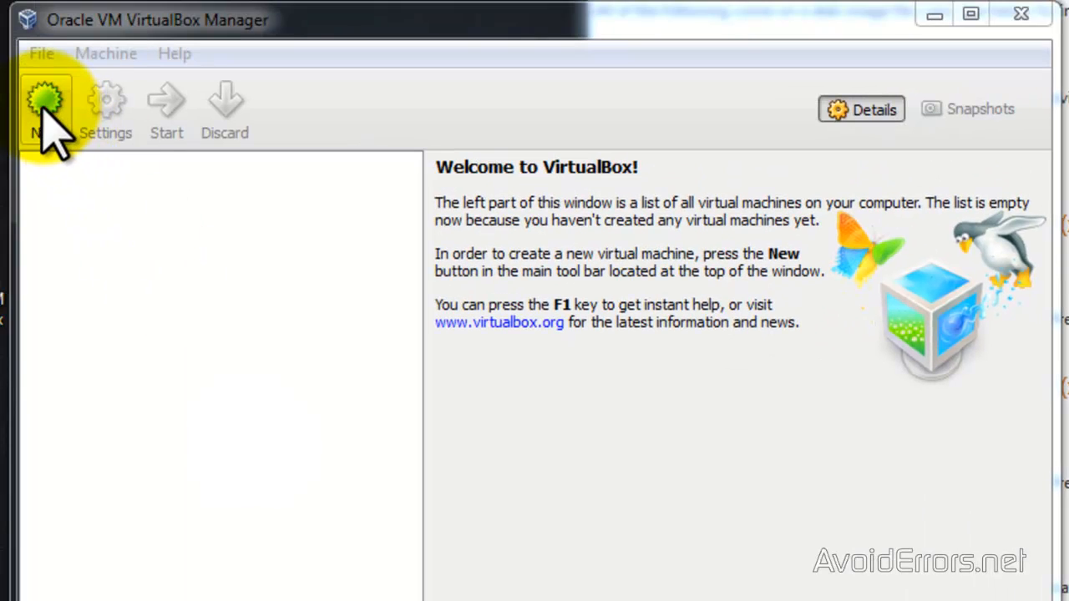
Step: Start a new VM named 'windows-8' with Microsoft Windows, version Windows 8 (64 bit)
click(47, 101)
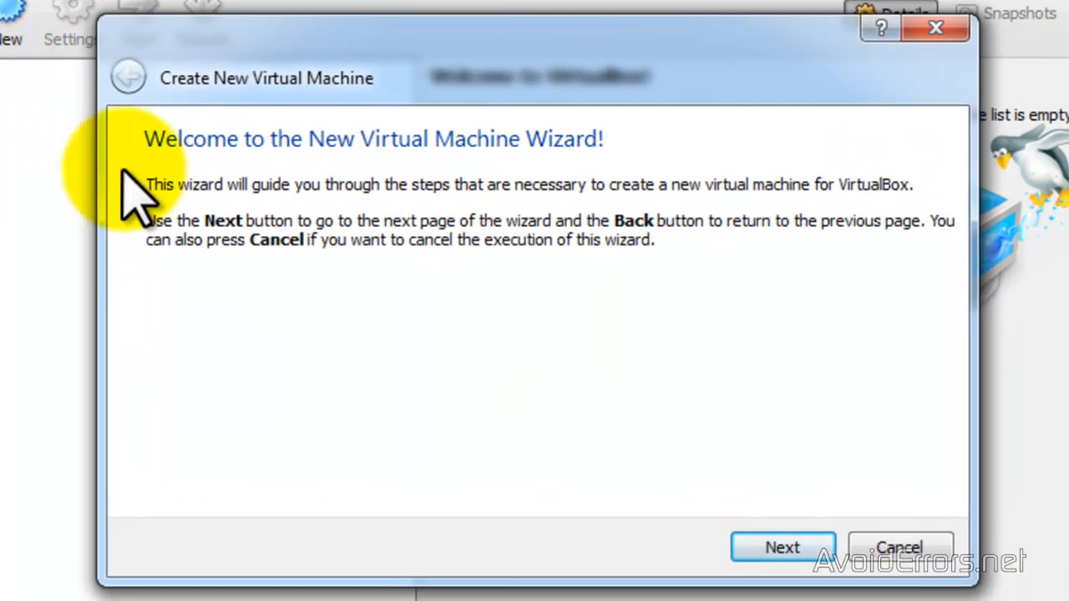
mouse_move(481, 543)
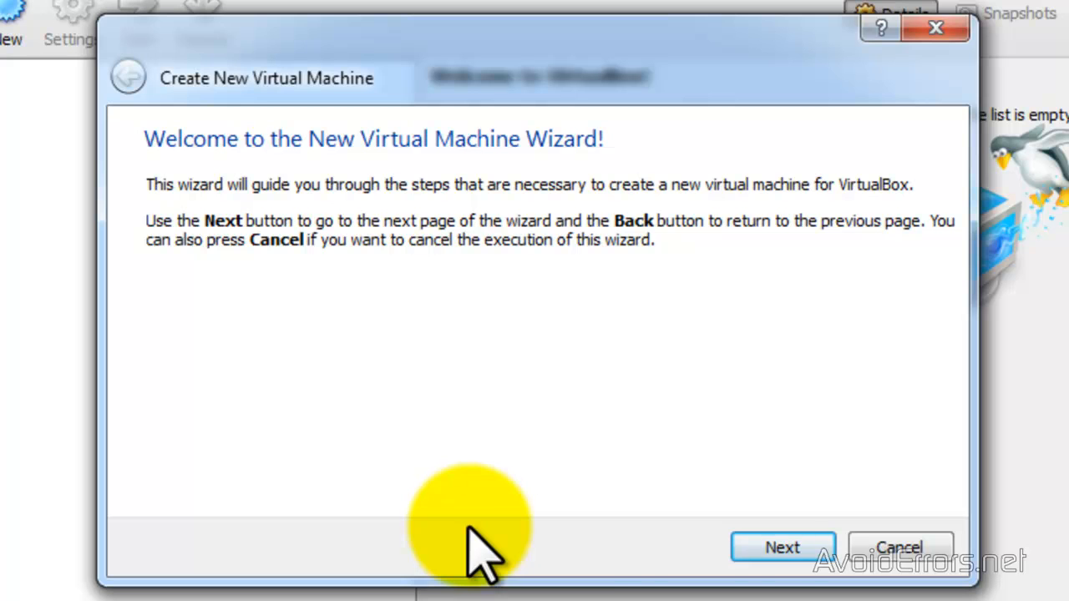
click(781, 548)
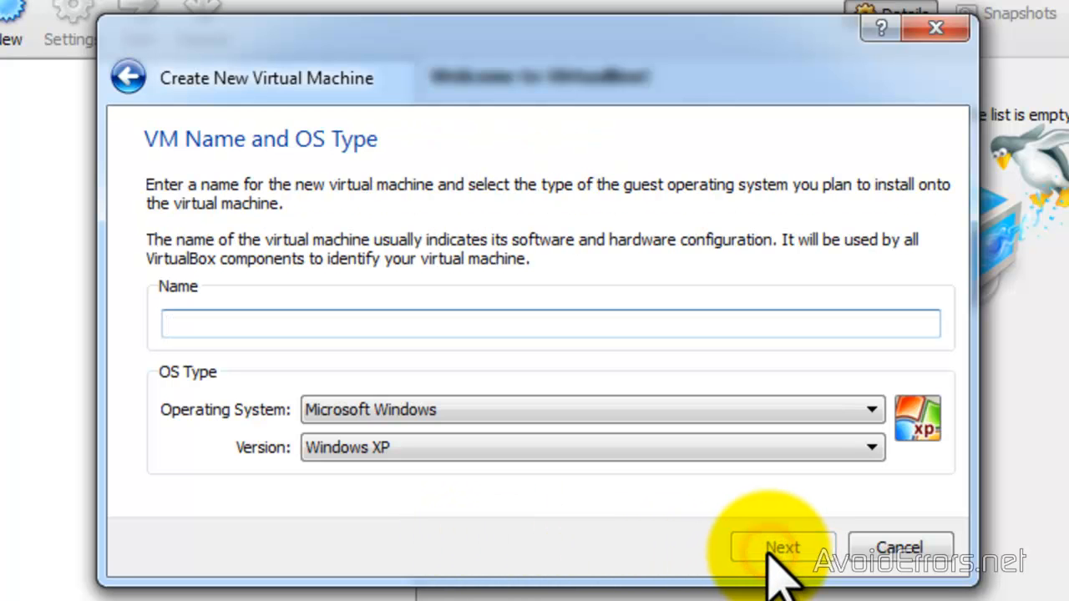
click(550, 324)
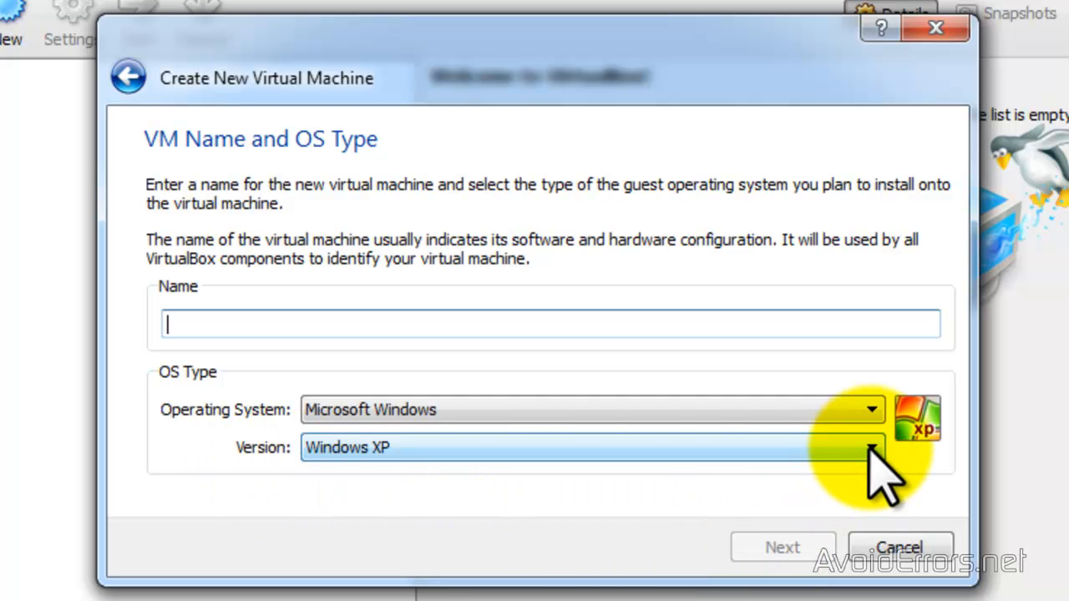
click(872, 448)
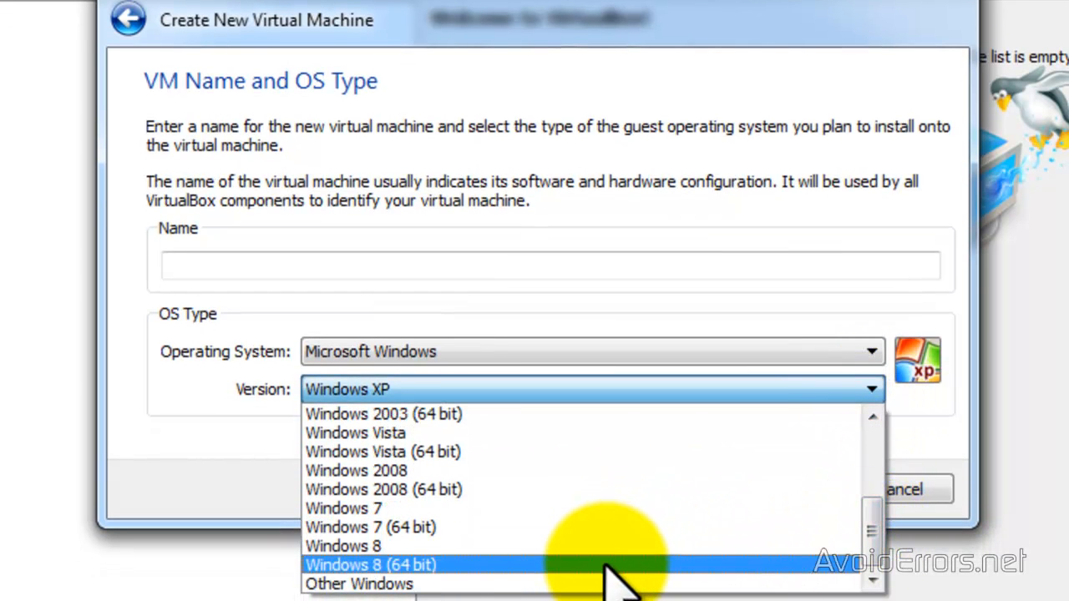
click(605, 568)
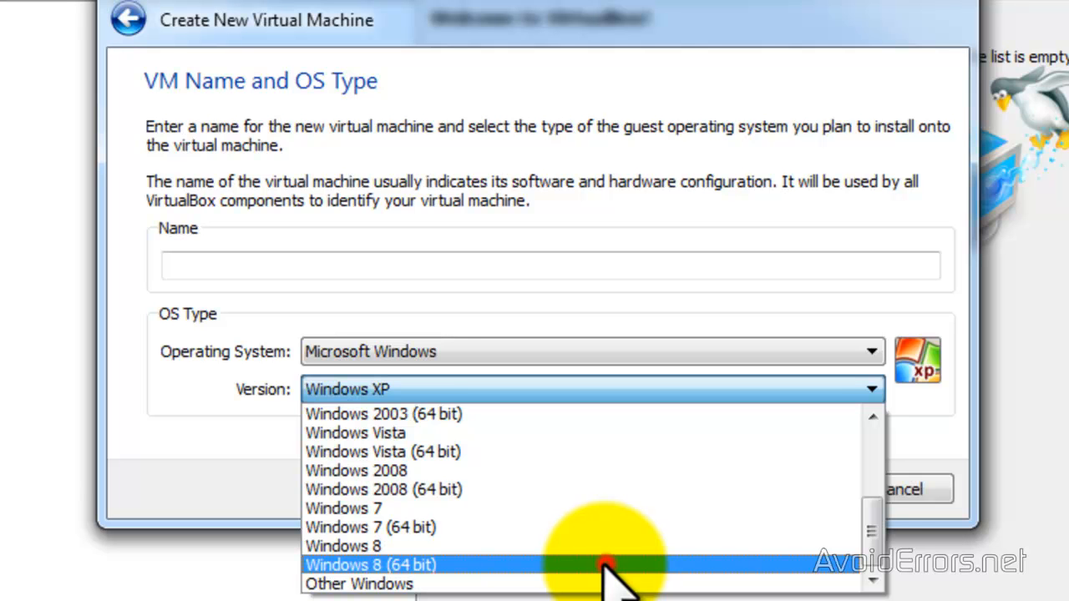
click(371, 565)
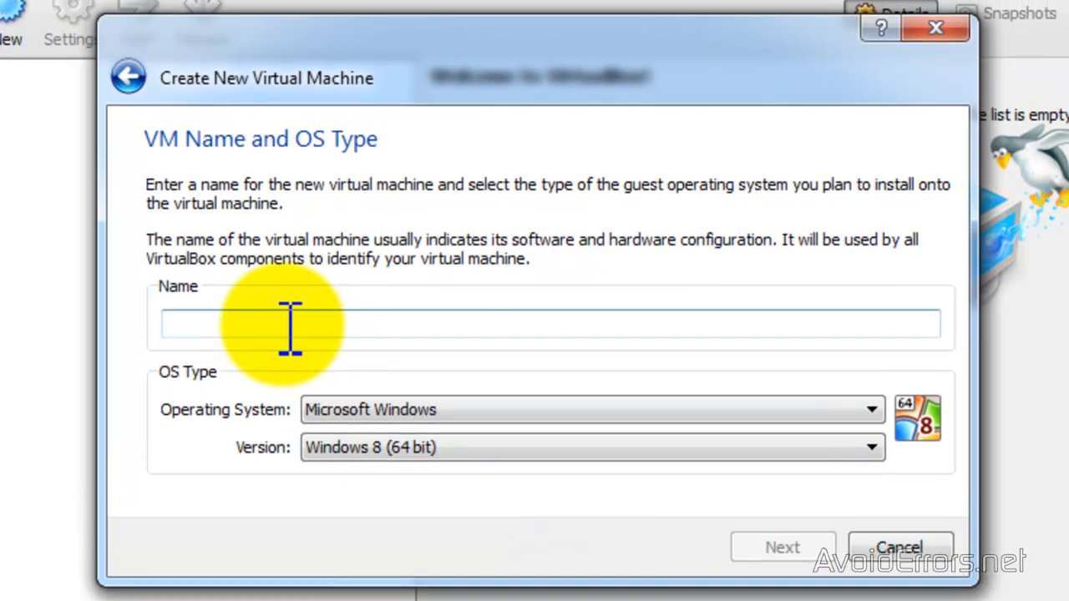
mouse_move(476, 326)
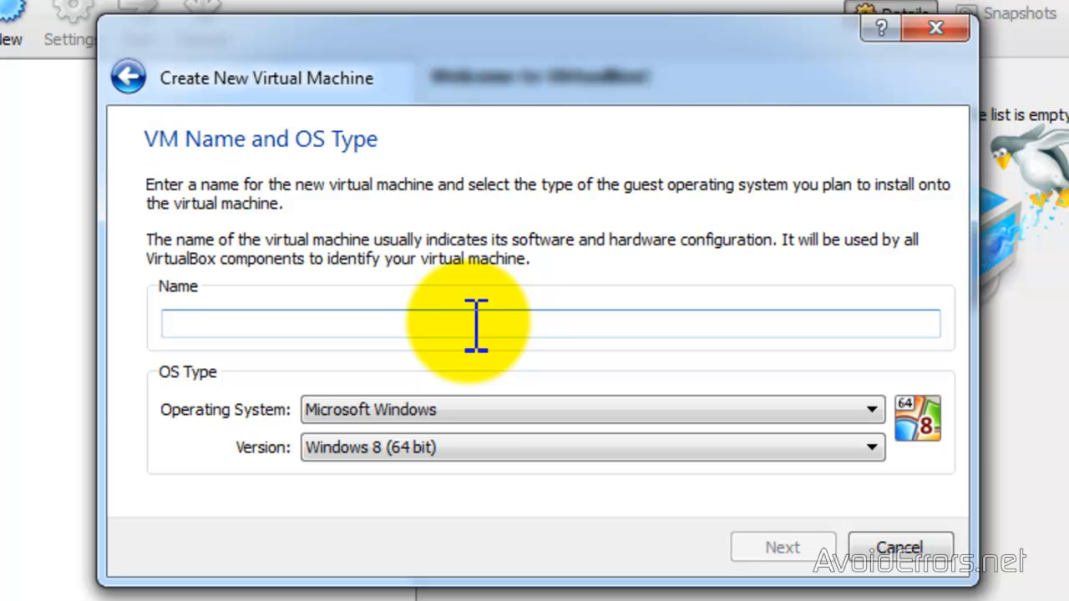
text(windows)
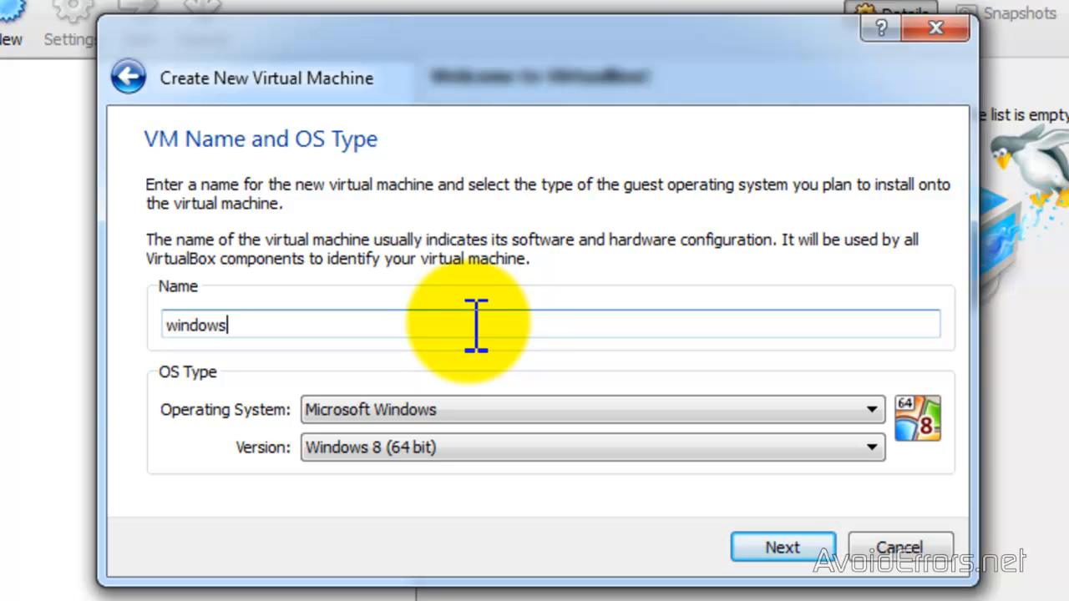
text(-8)
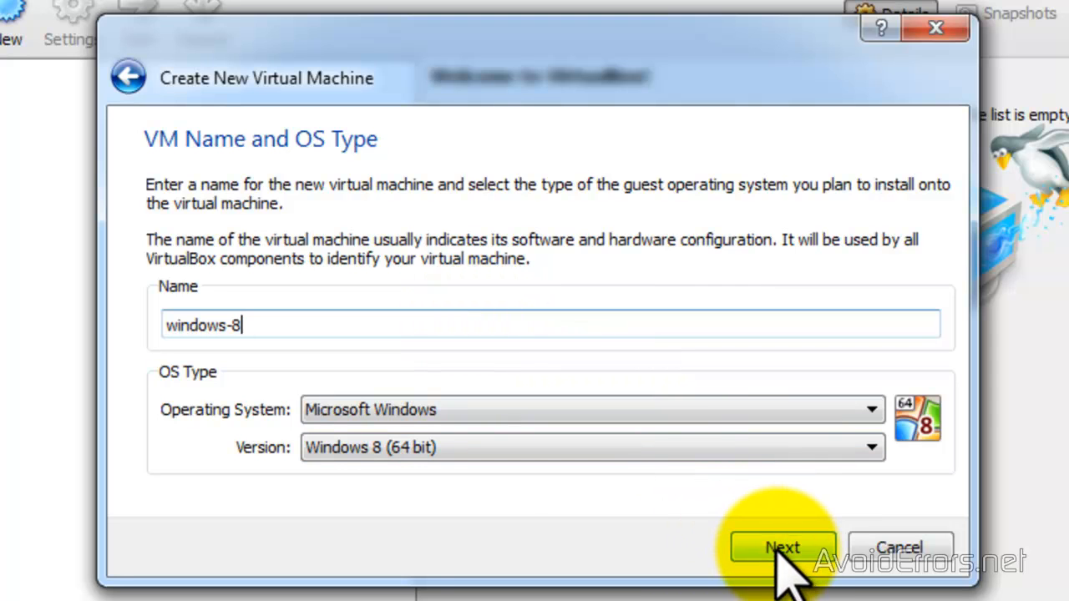
Step: Set the base memory to 2048 MB and continue to the virtual hard disk step
click(782, 548)
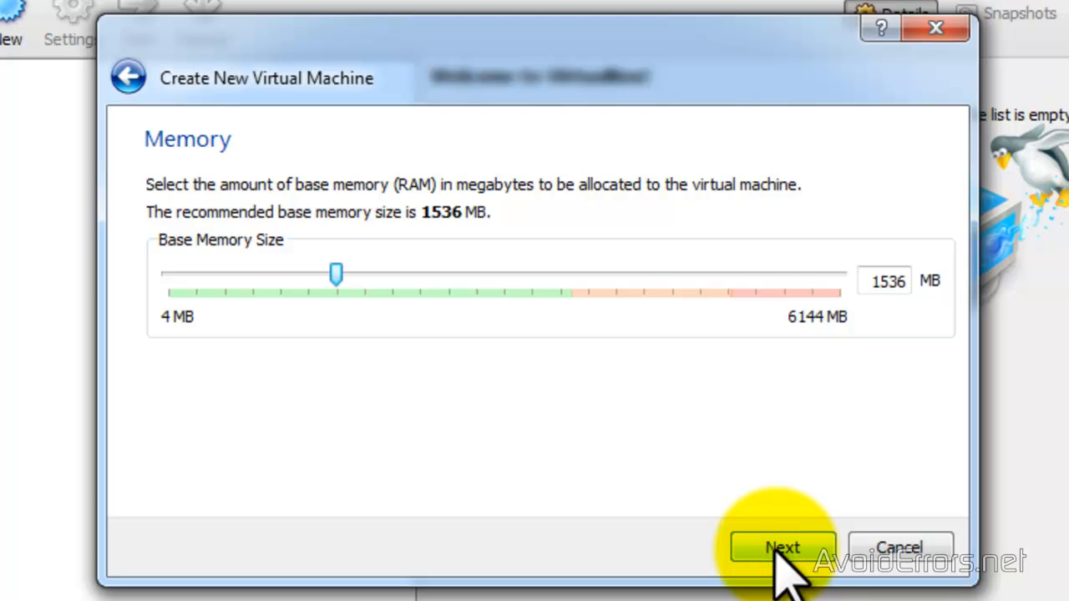
mouse_move(338, 276)
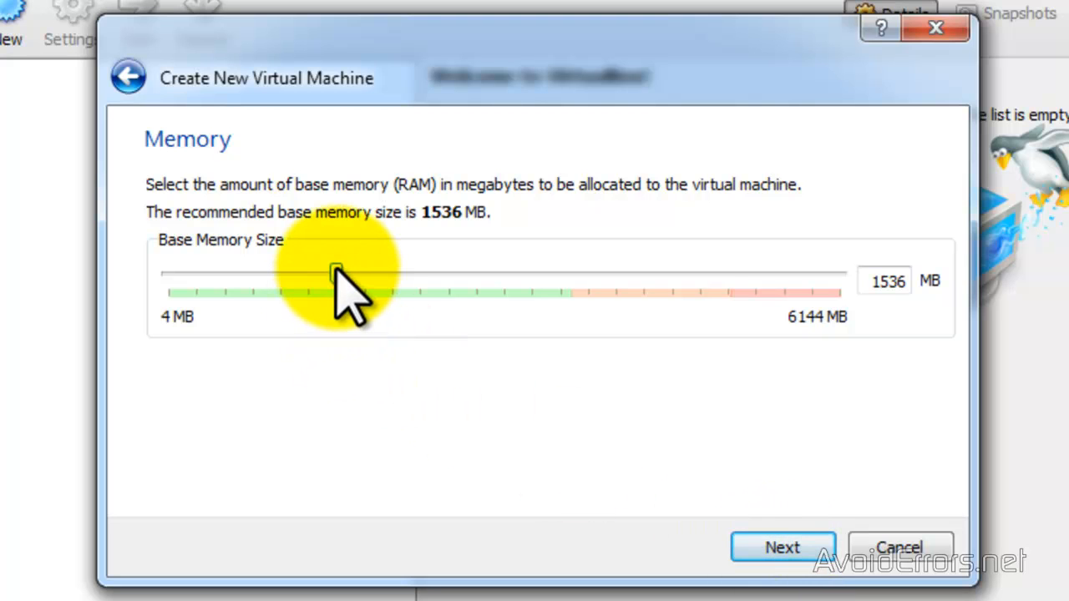
drag(334, 274, 357, 274)
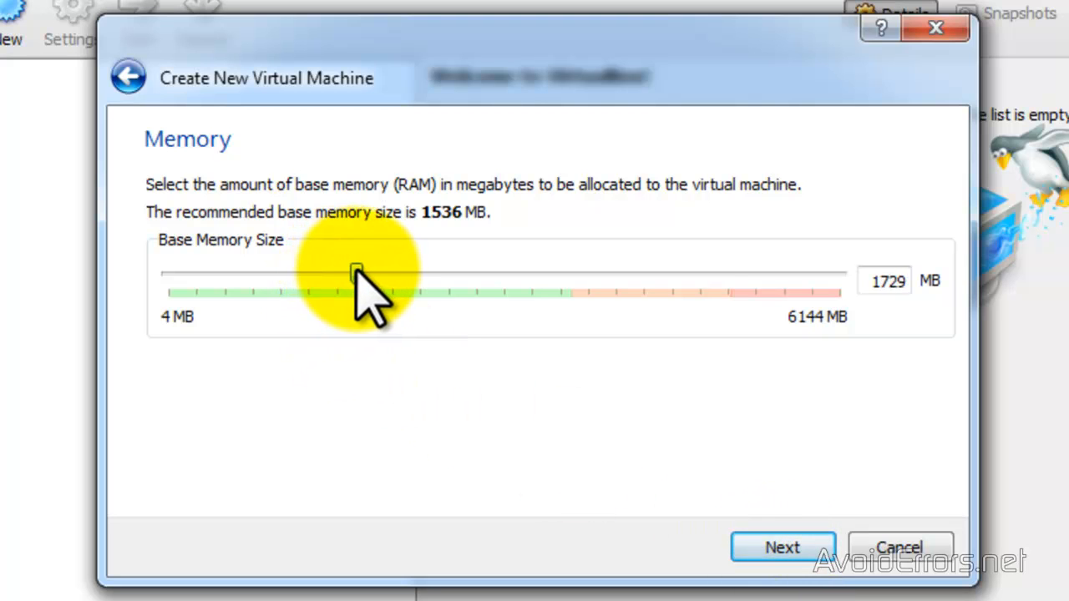
drag(357, 274, 393, 274)
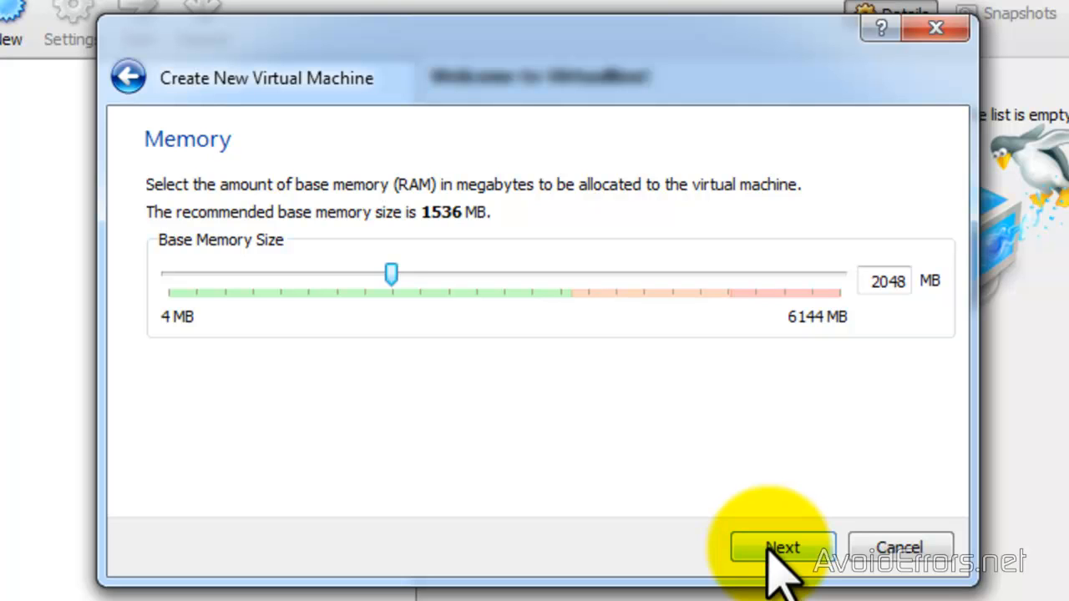
click(782, 548)
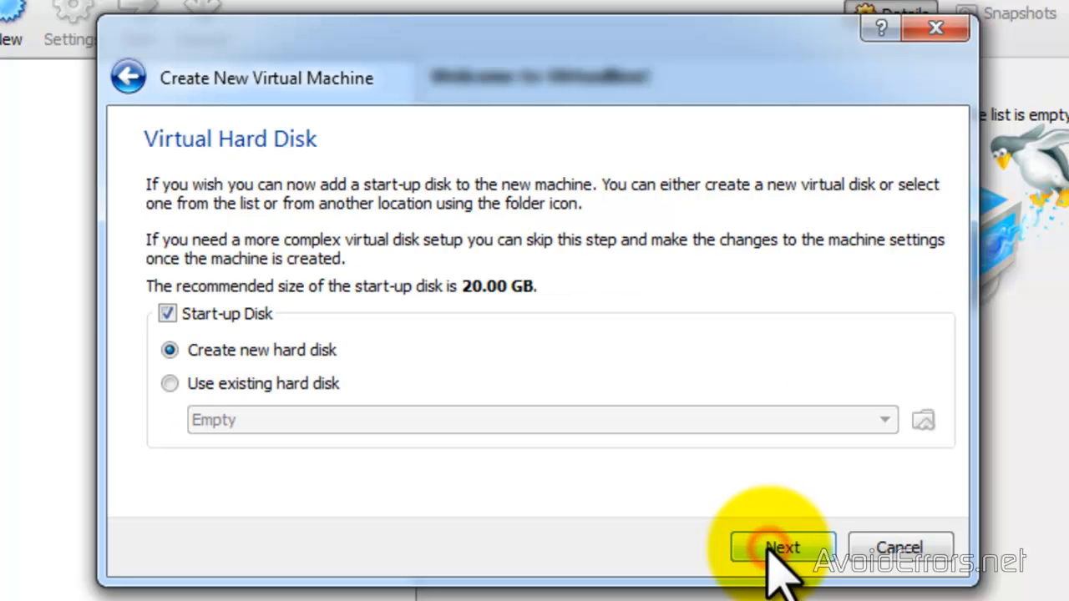
Step: Keep a new start-up hard disk and enter the disk creation wizard with VDI file type
click(782, 548)
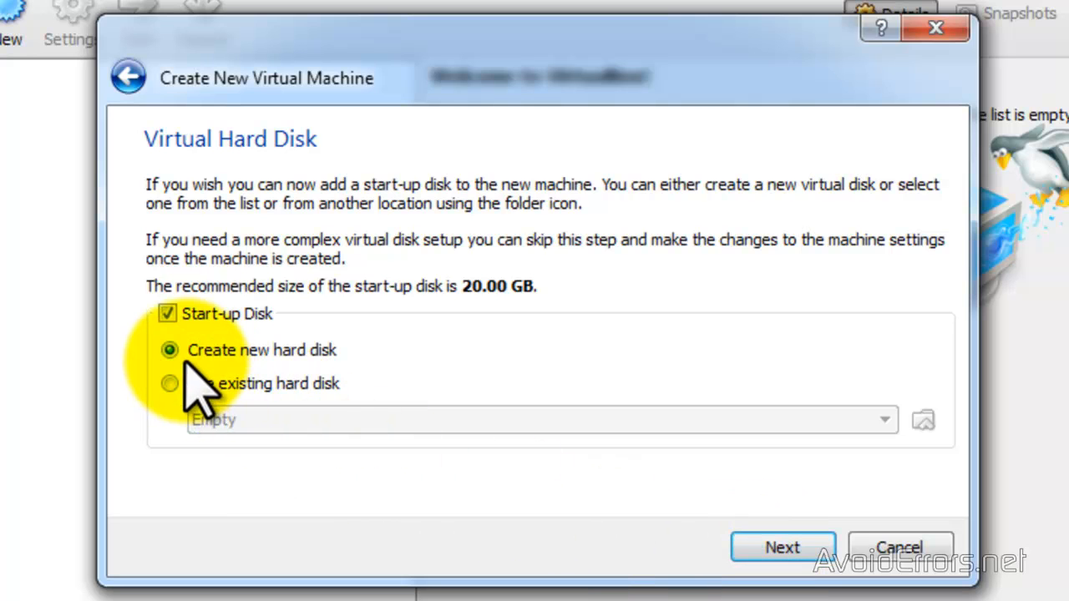
mouse_move(351, 392)
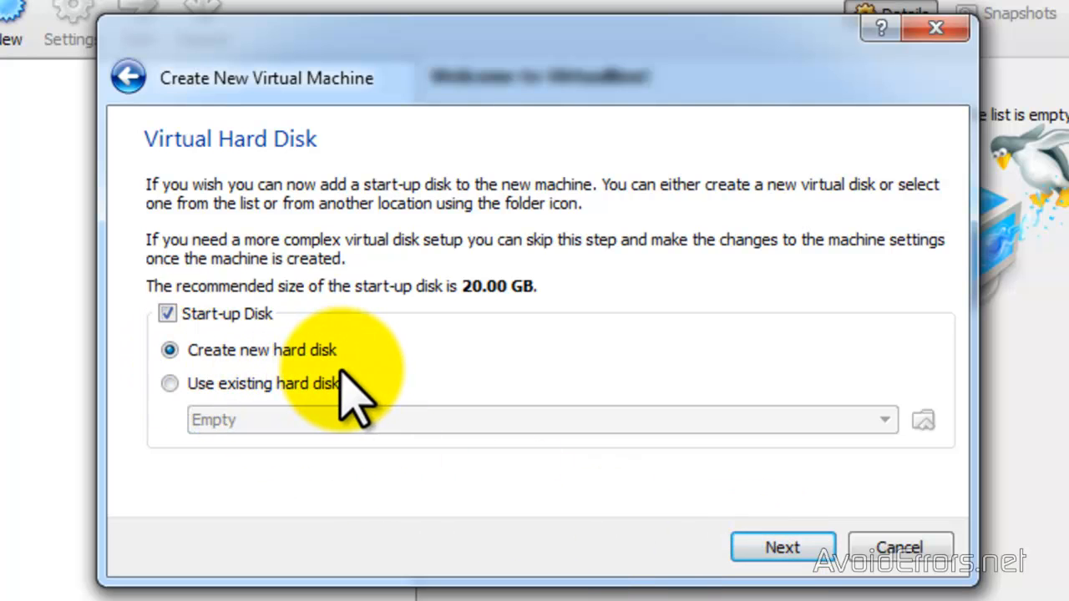
click(781, 548)
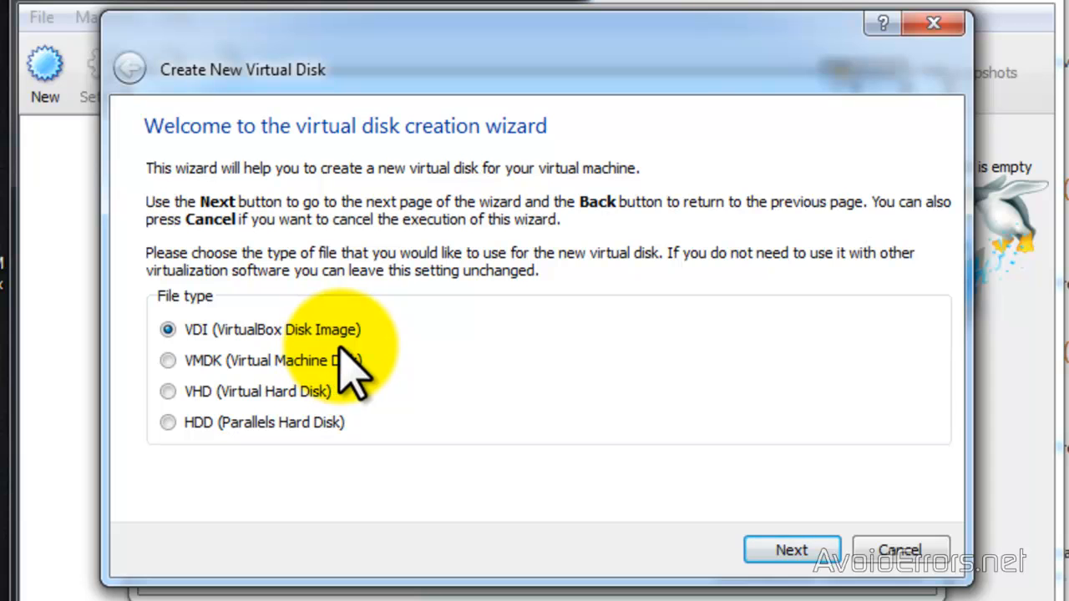
mouse_move(792, 551)
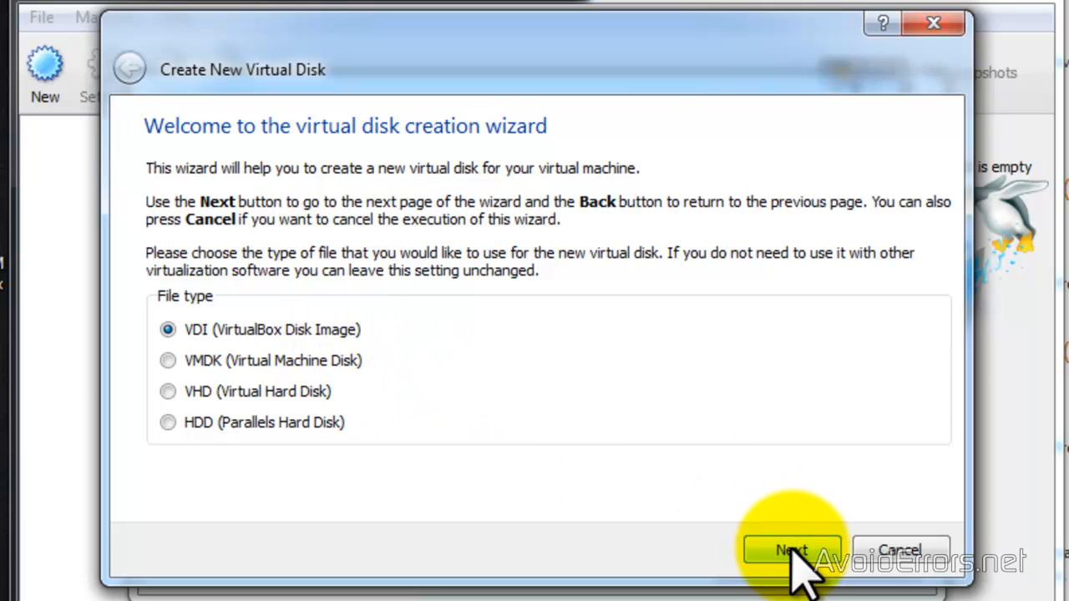
Step: Choose Fixed size storage for the new virtual disk
click(792, 549)
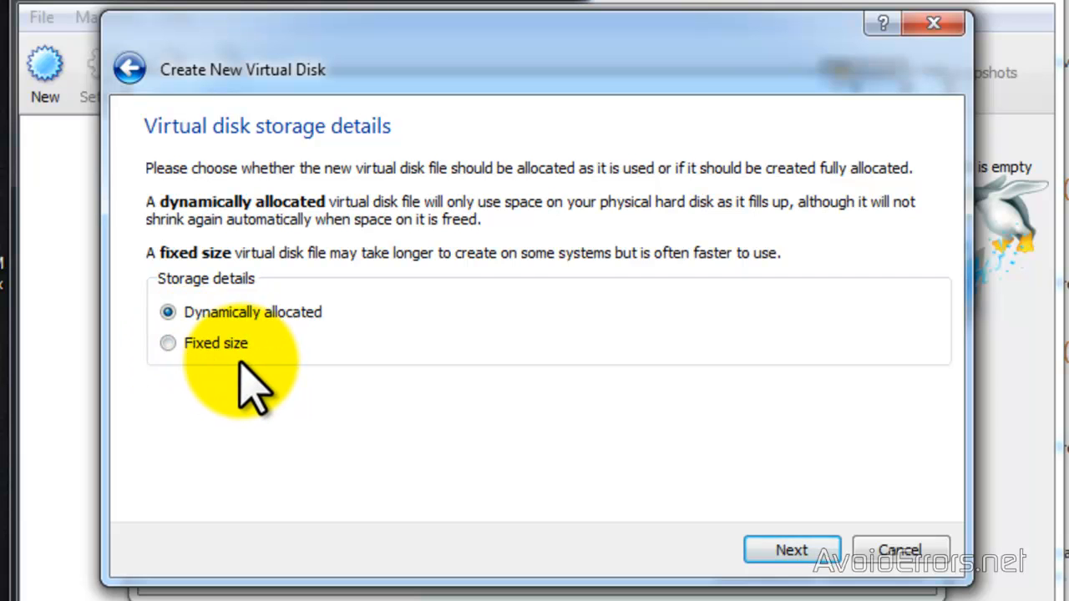
mouse_move(321, 343)
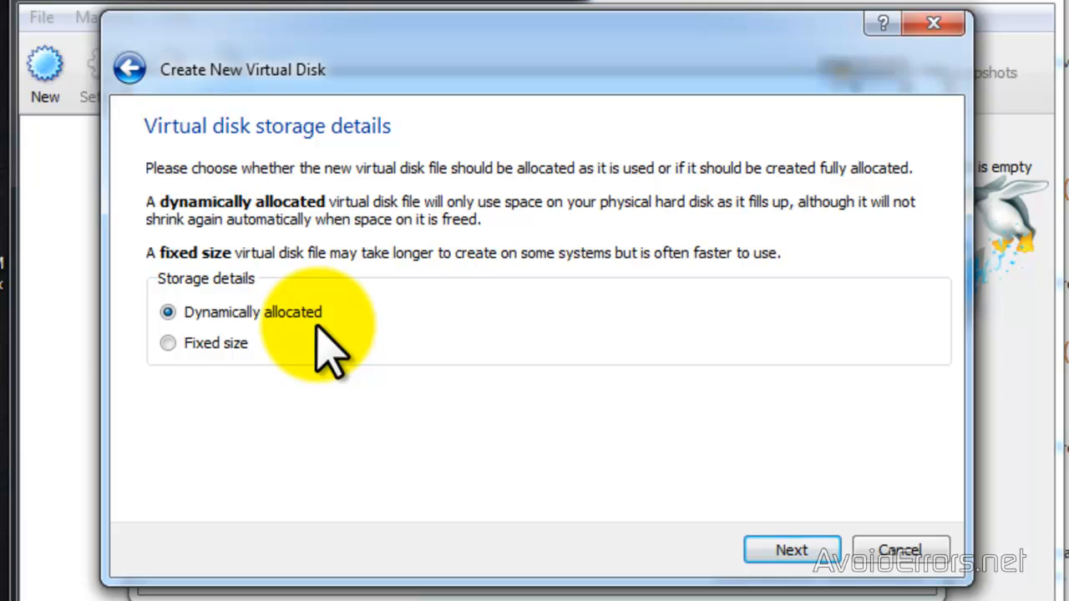
click(167, 344)
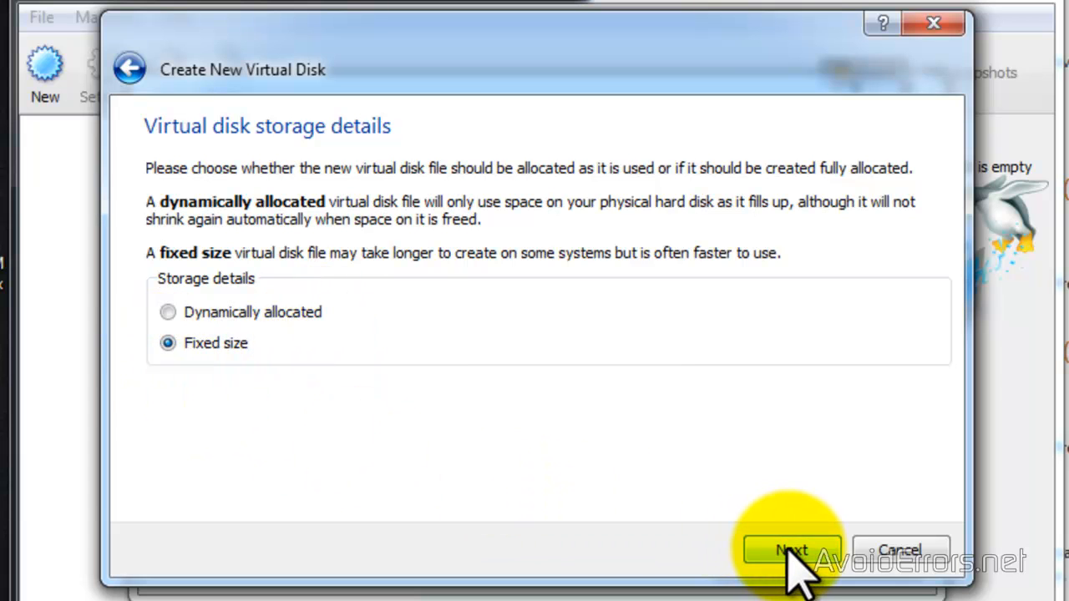
Step: Continue to the disk location and size step showing windows-8 at 20.00 GB
click(791, 551)
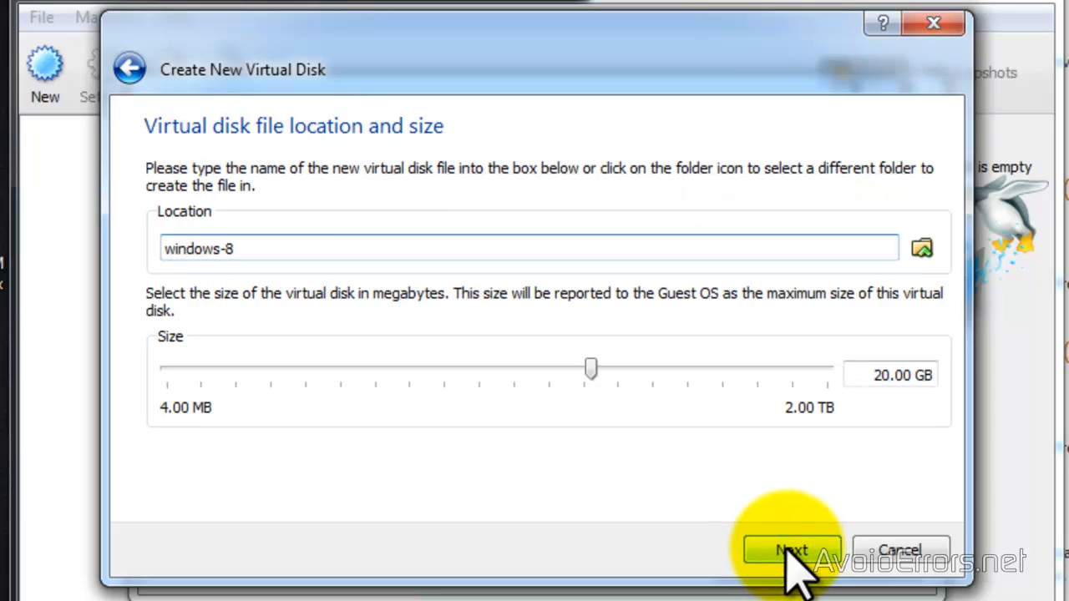
mouse_move(927, 417)
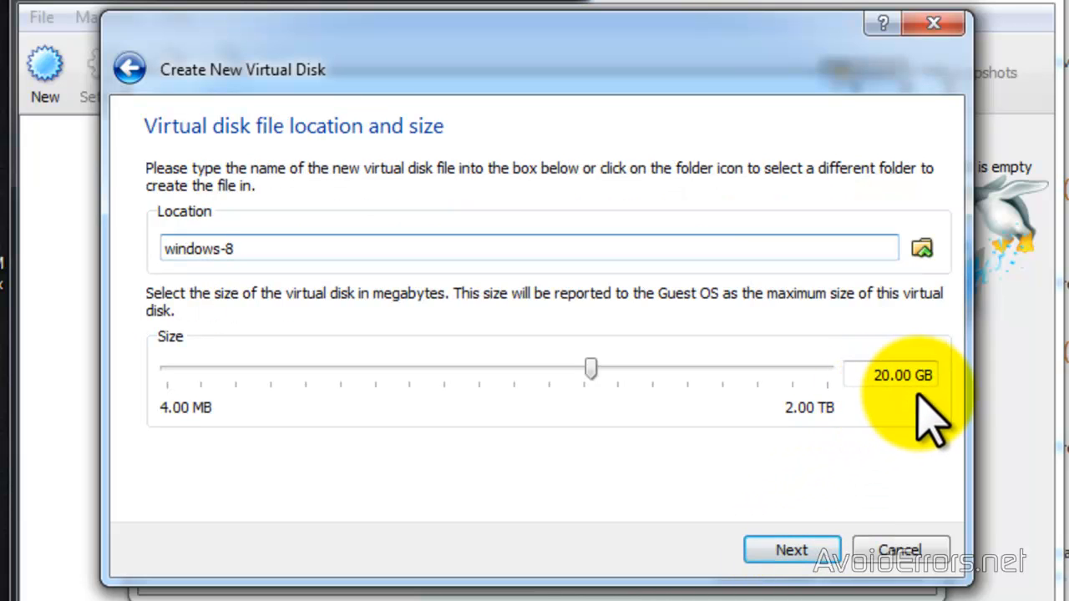
mouse_move(815, 410)
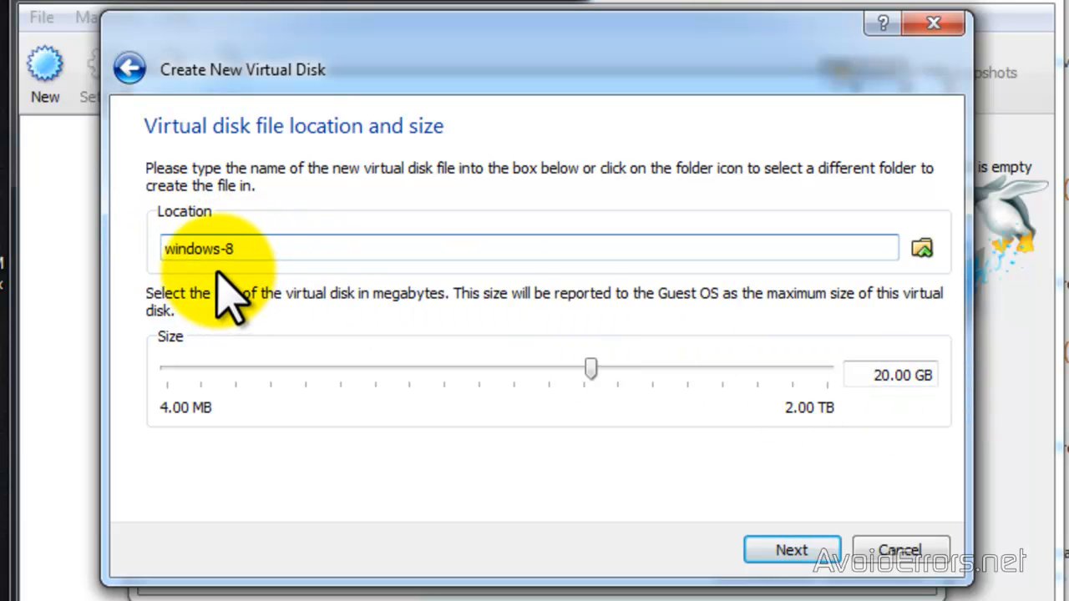
mouse_move(922, 247)
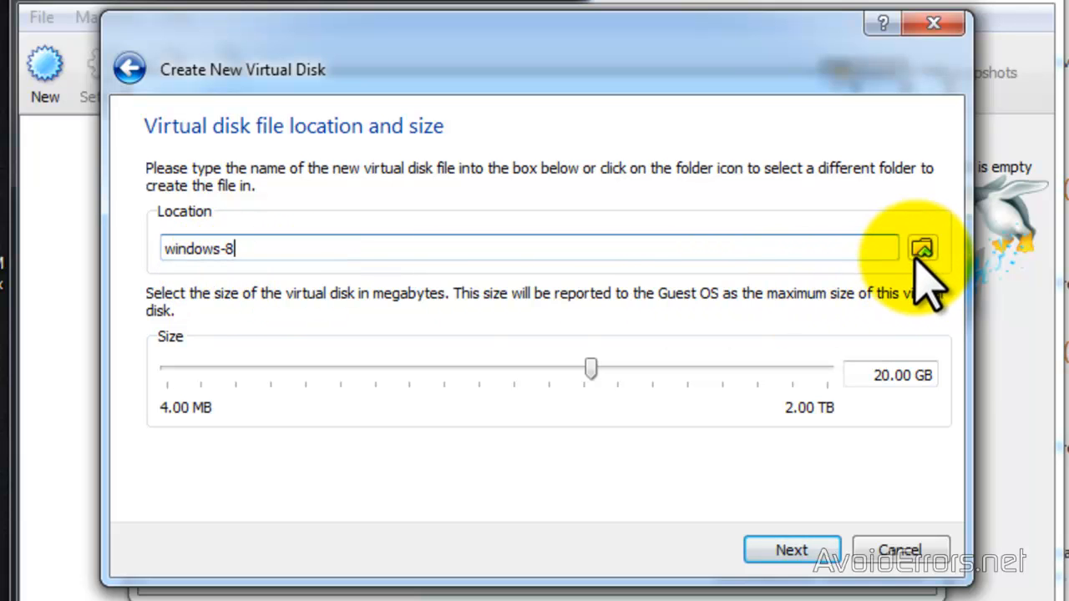
Step: Place the disk file on New Volume (E:) as E:\windows-8.vdi
click(922, 248)
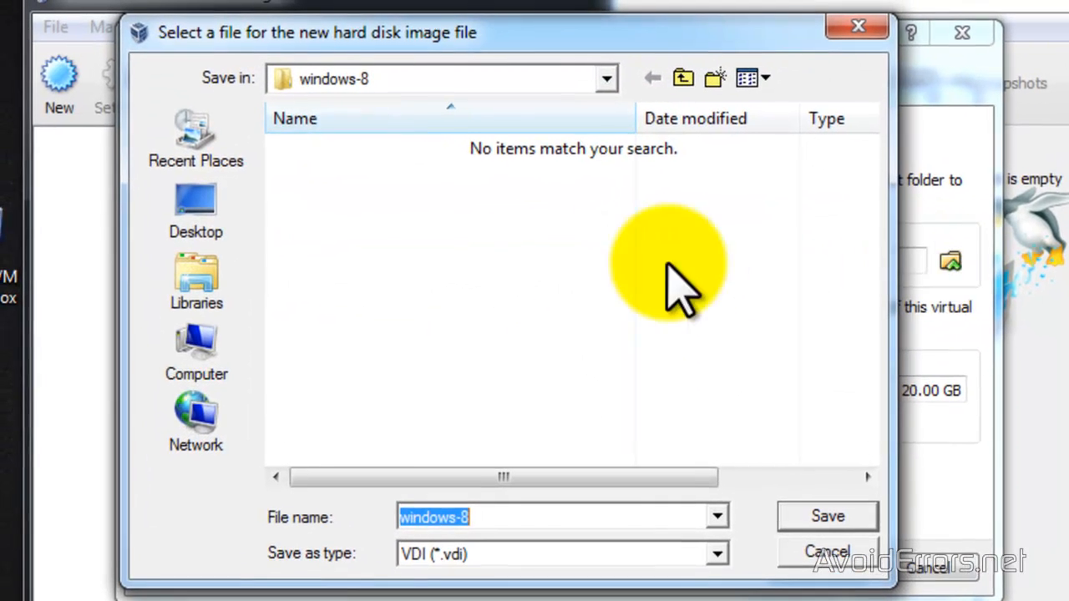
click(196, 354)
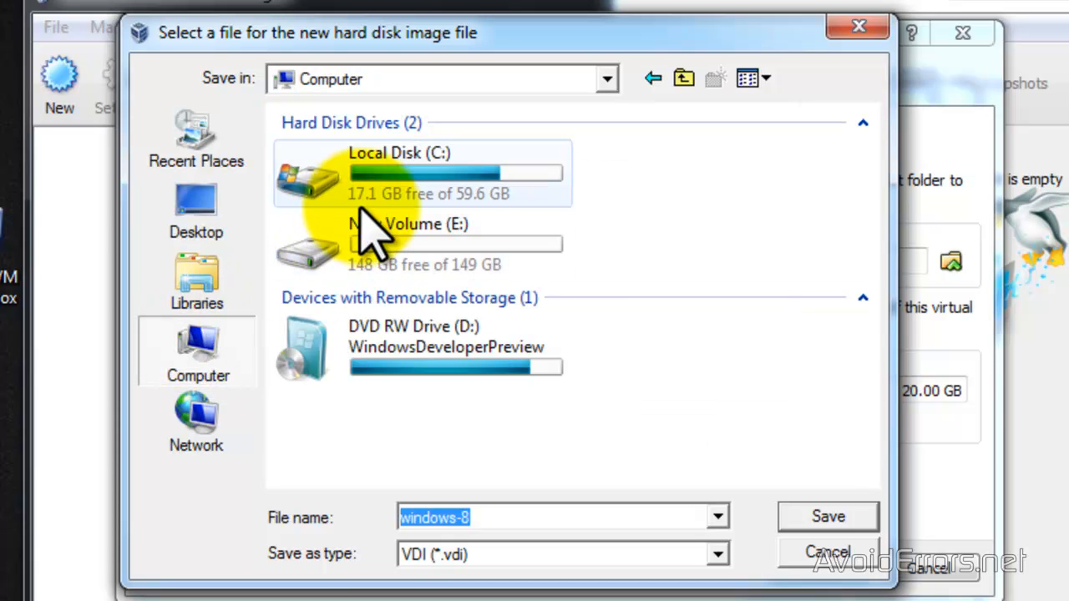
mouse_move(493, 238)
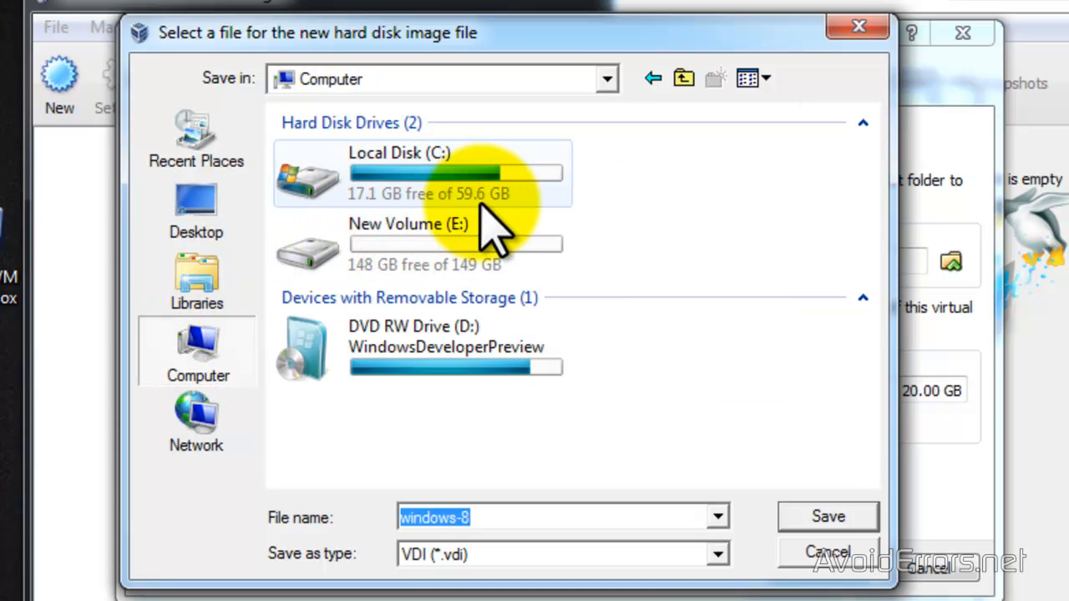
click(409, 243)
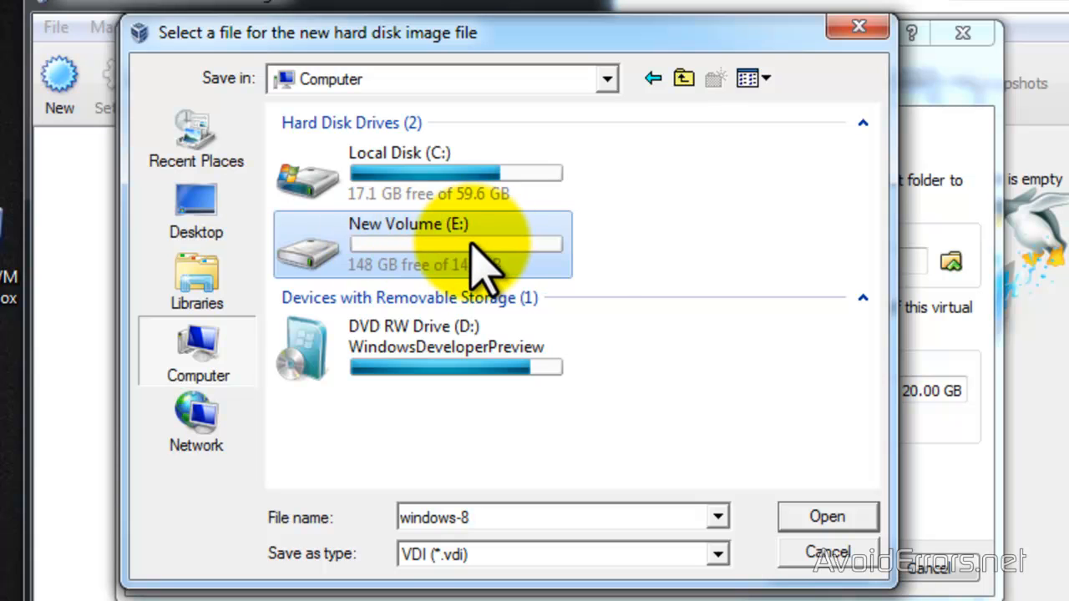
double_click(418, 243)
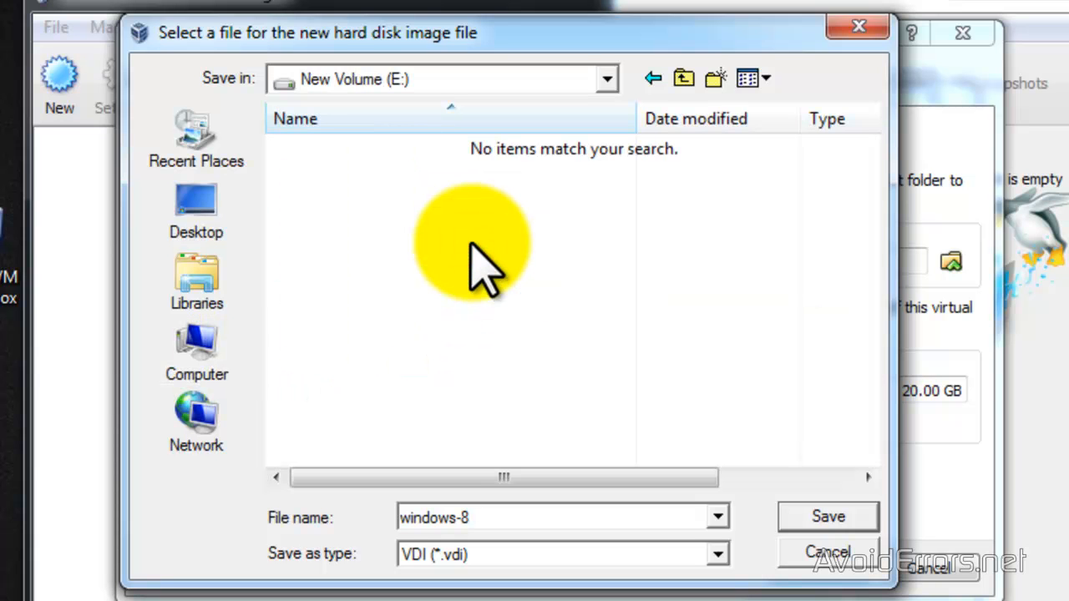
click(827, 517)
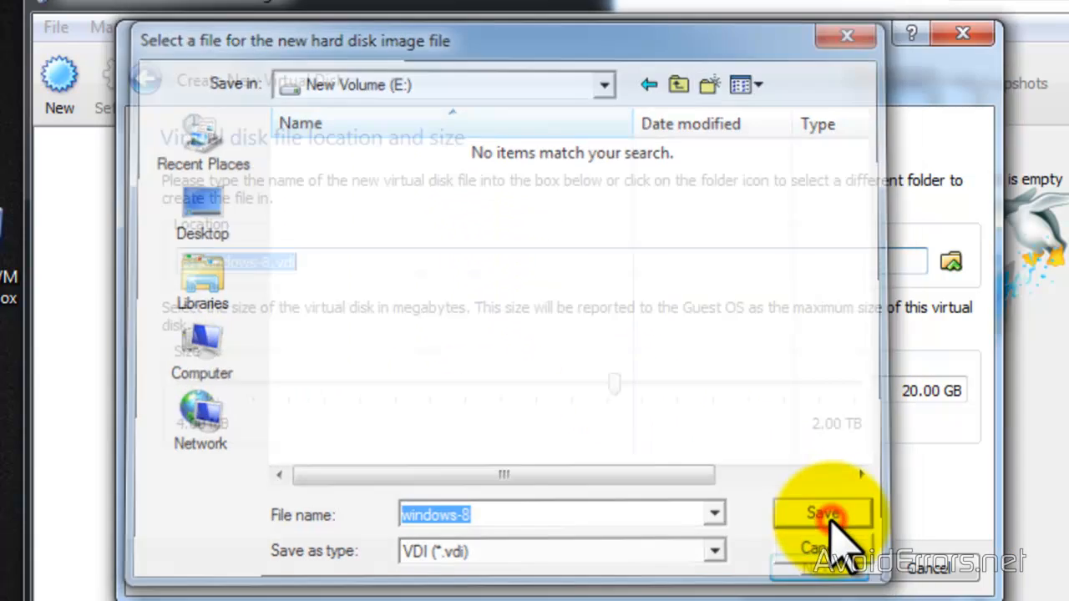
click(822, 513)
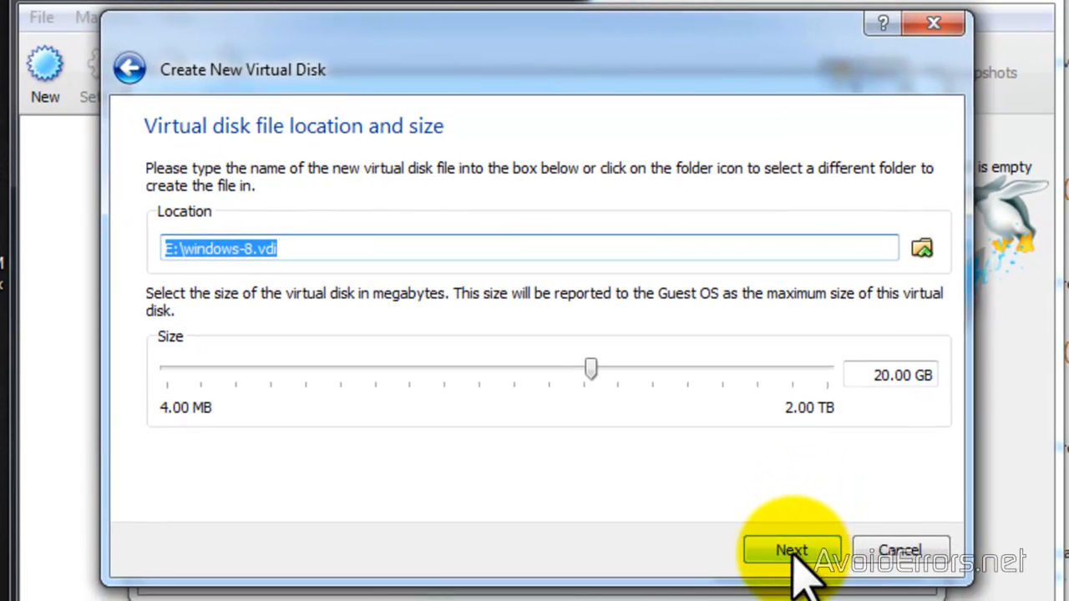
Step: Create the 20 GB fixed-size disk and reach the windows-8 machine summary
click(792, 550)
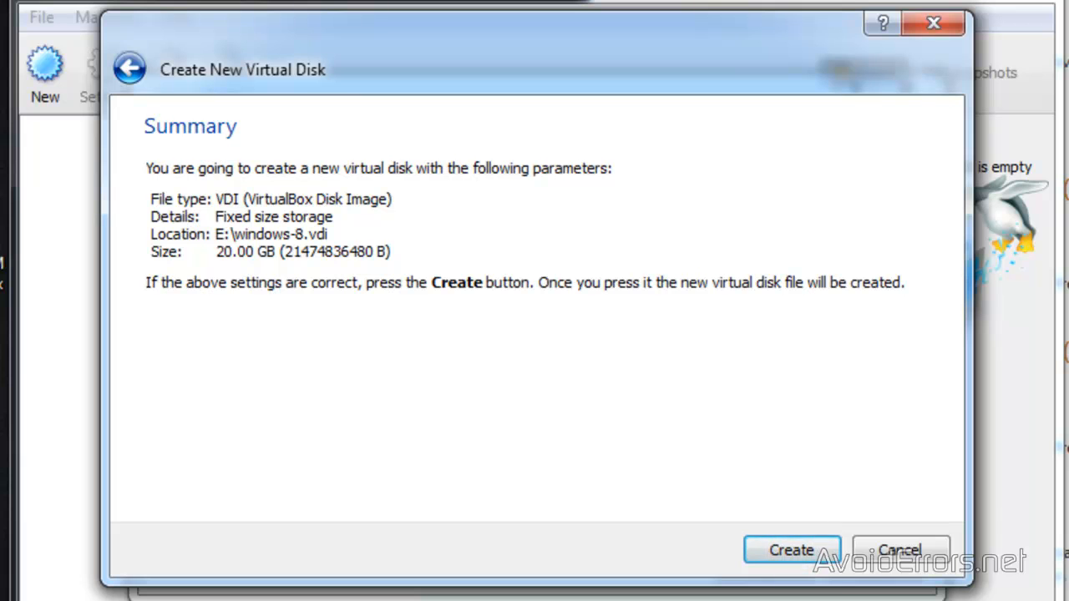
click(792, 549)
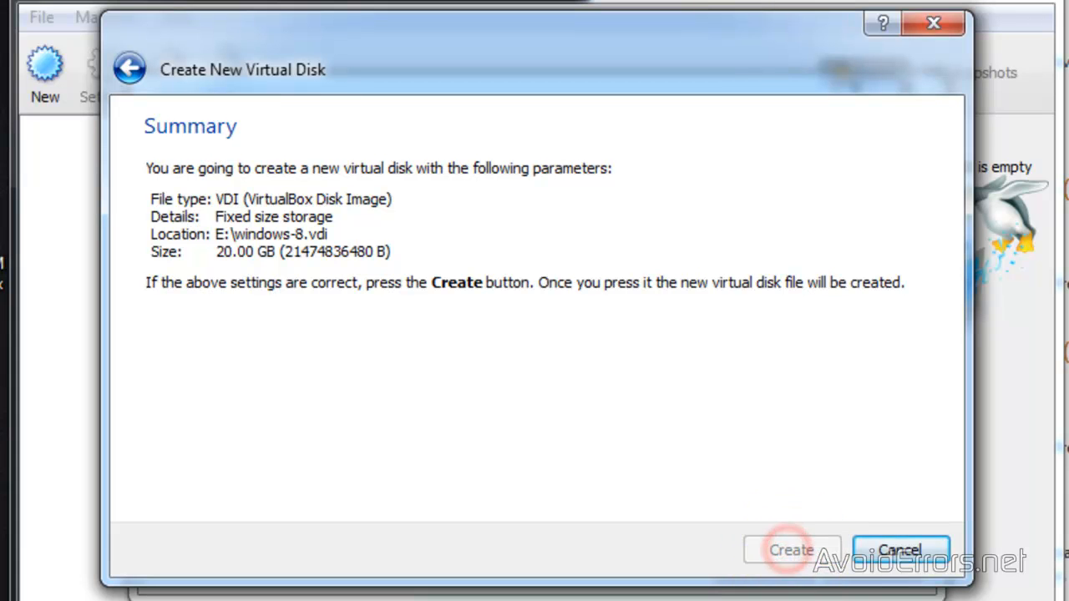
click(790, 550)
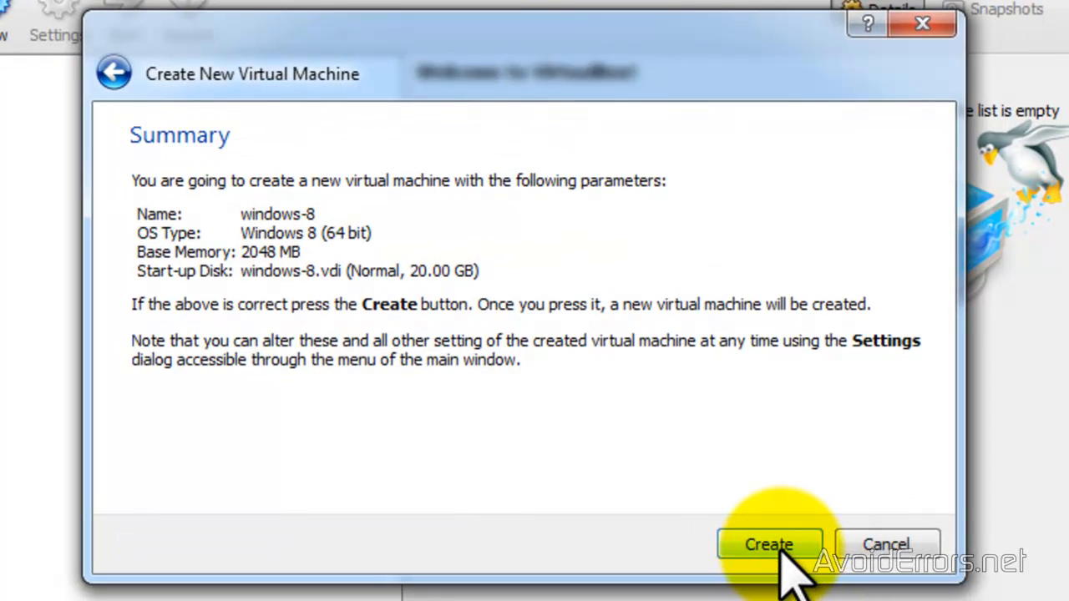
Step: Create the windows-8 machine and start it from the VirtualBox Manager
click(768, 545)
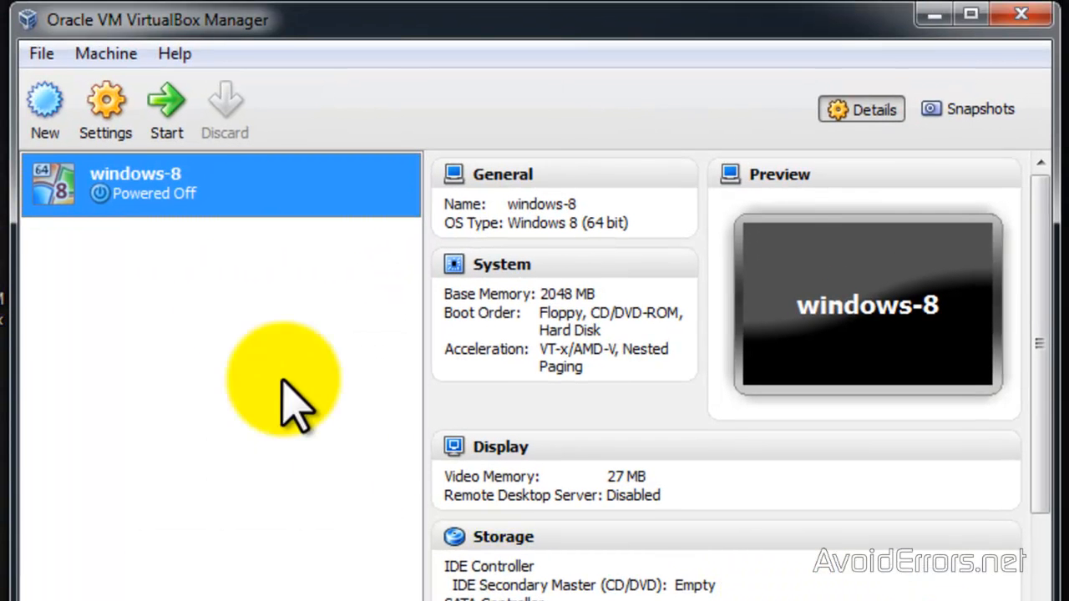
mouse_move(238, 213)
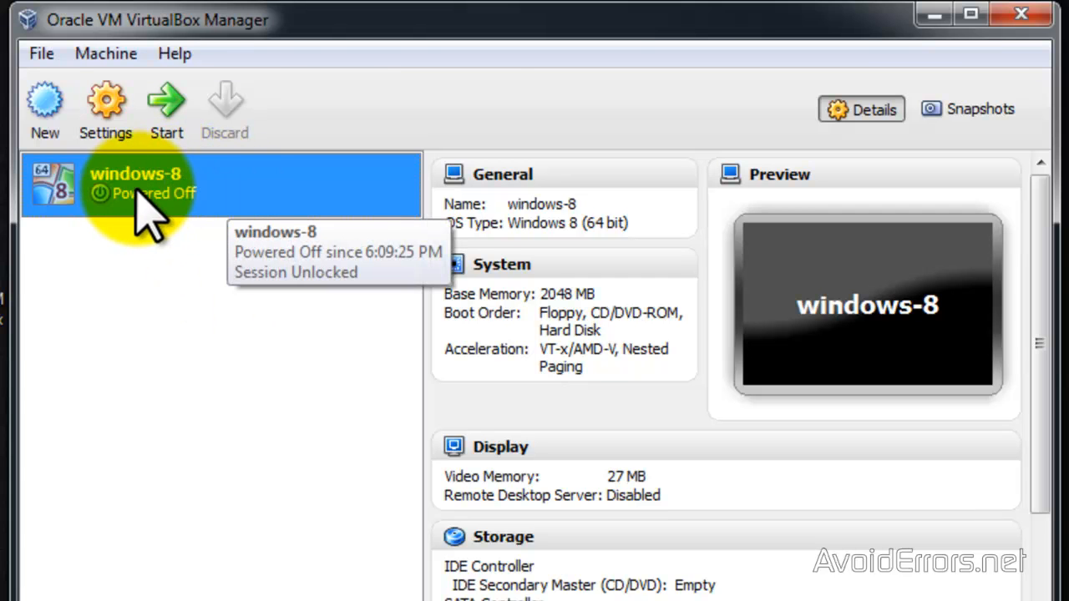
click(168, 100)
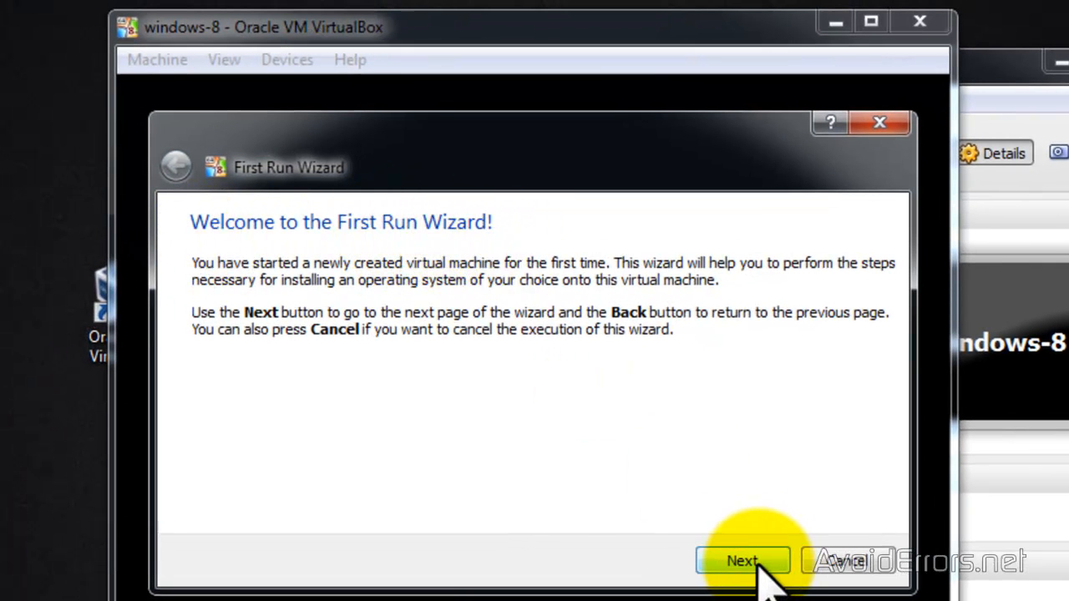
Step: Select WindowsDeveloperPreview-64bit-English.iso as boot media and boot the machine from it
click(742, 562)
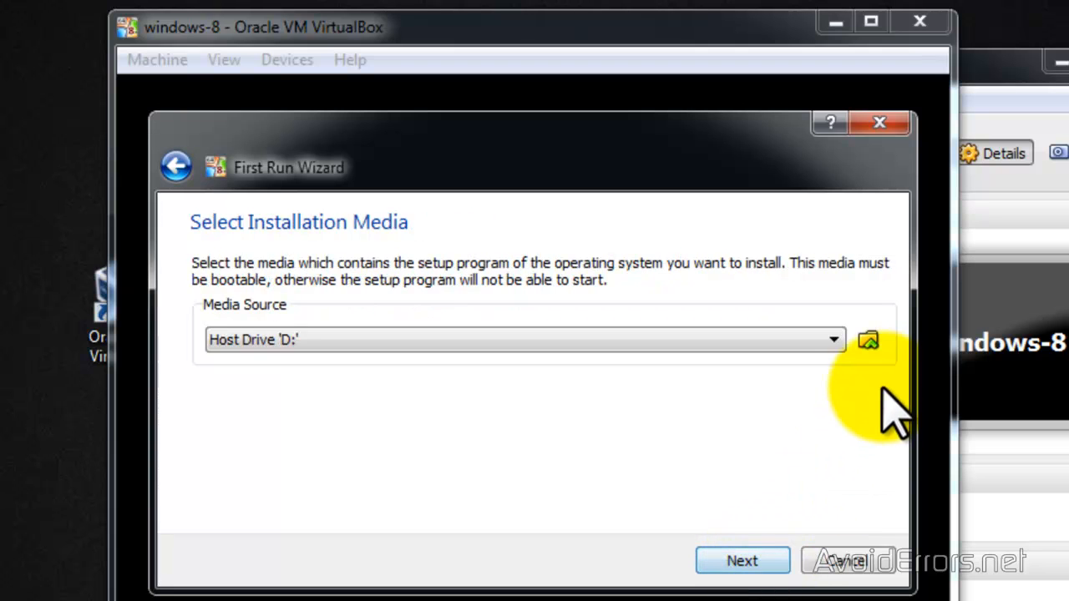
mouse_move(224, 340)
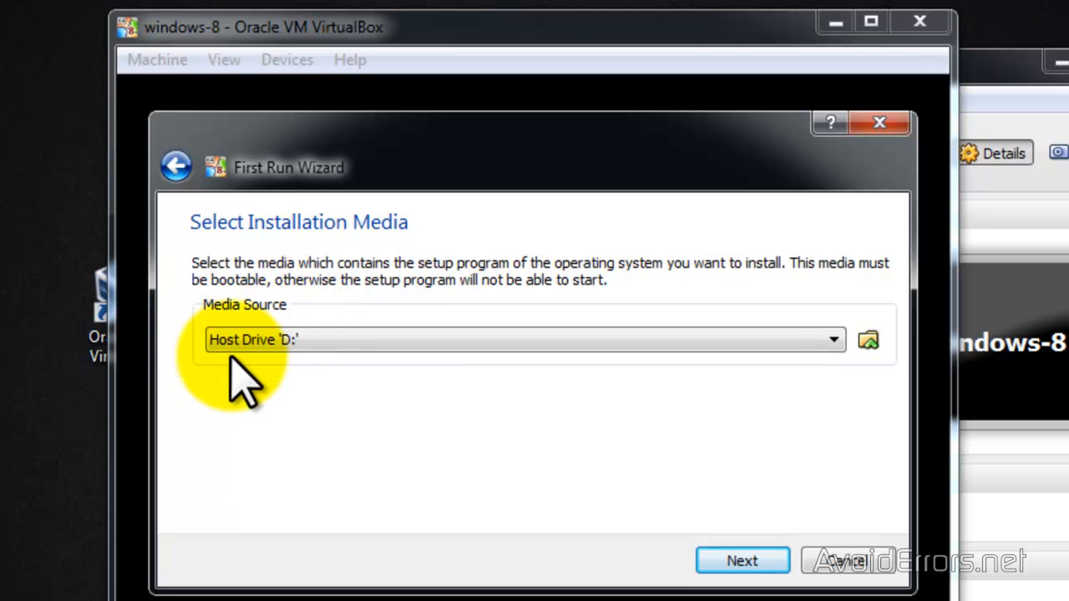
mouse_move(761, 426)
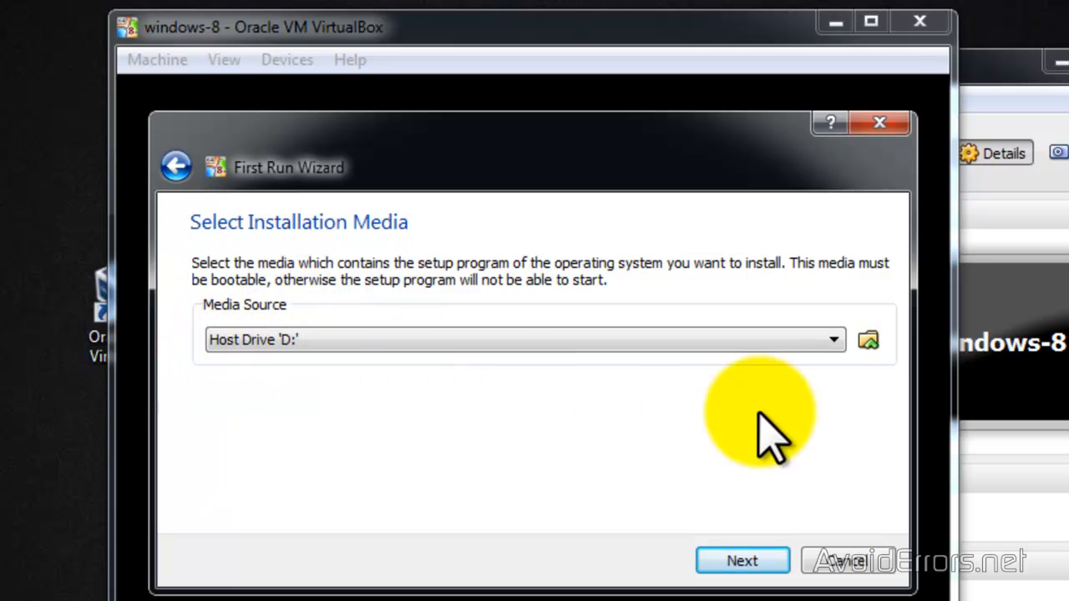
click(869, 339)
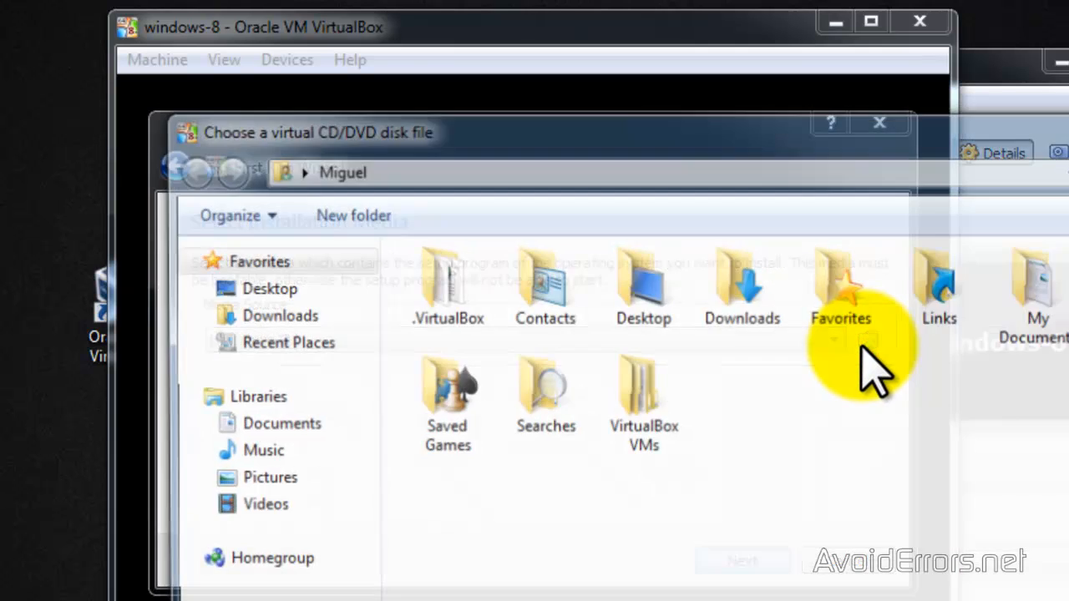
click(271, 287)
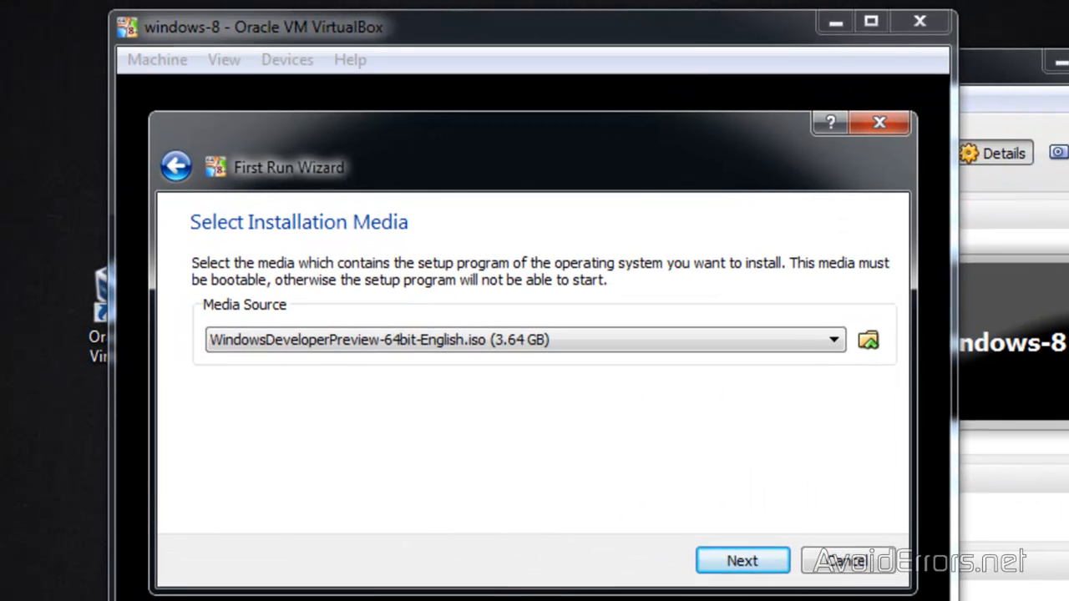
click(742, 561)
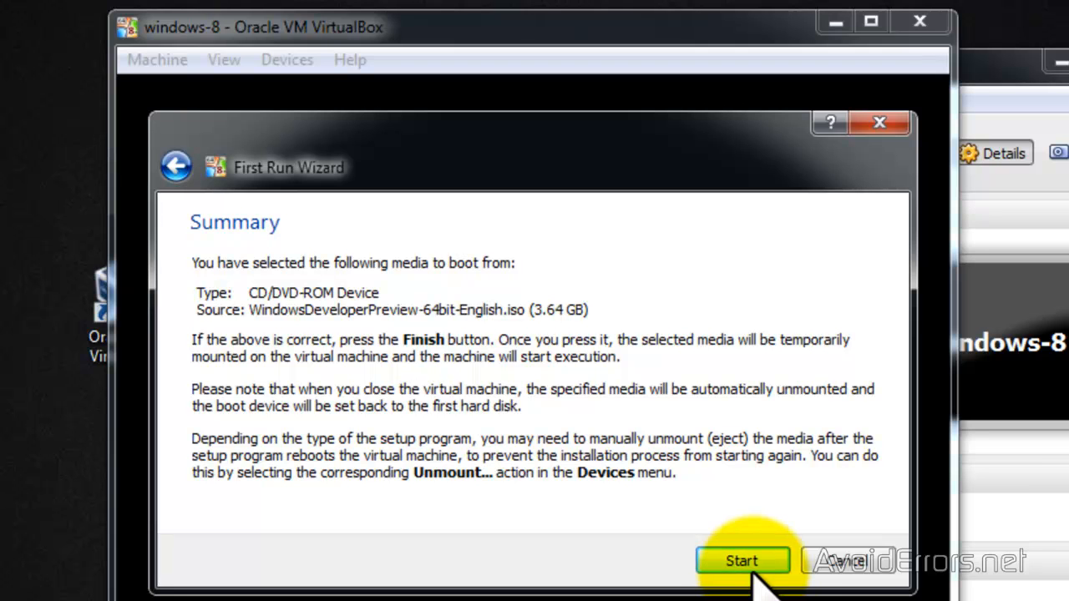
click(741, 561)
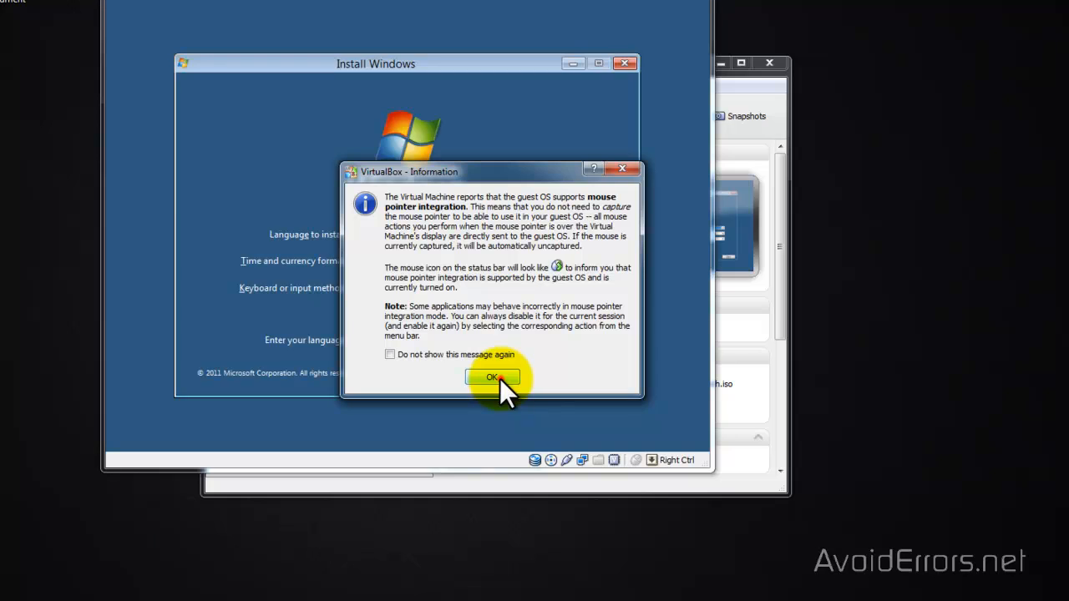
Step: Dismiss the mouse integration notice and begin the Windows installation with Install now
click(491, 378)
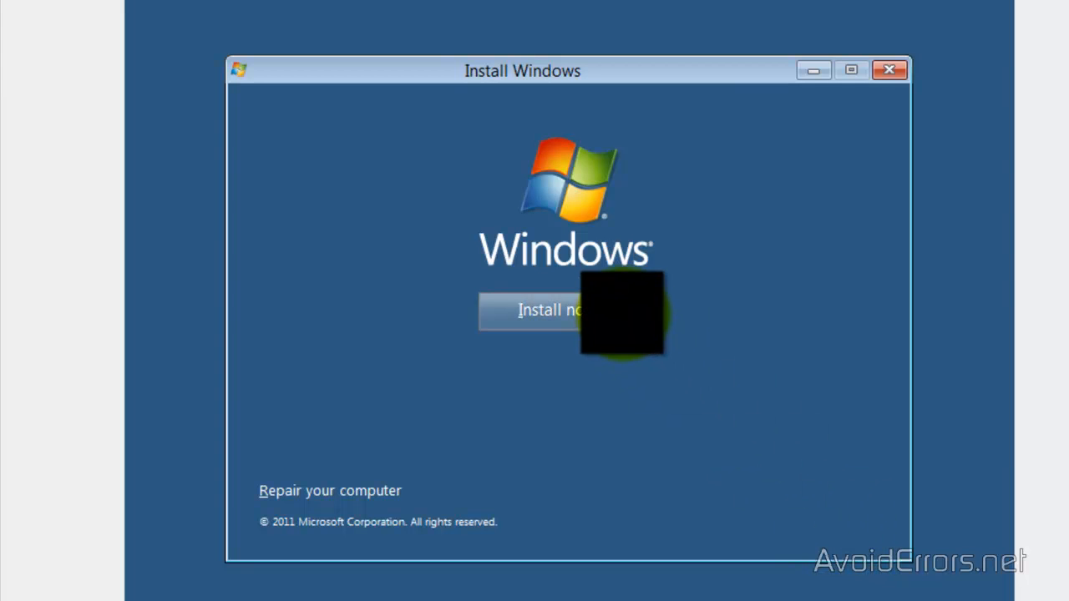
click(538, 309)
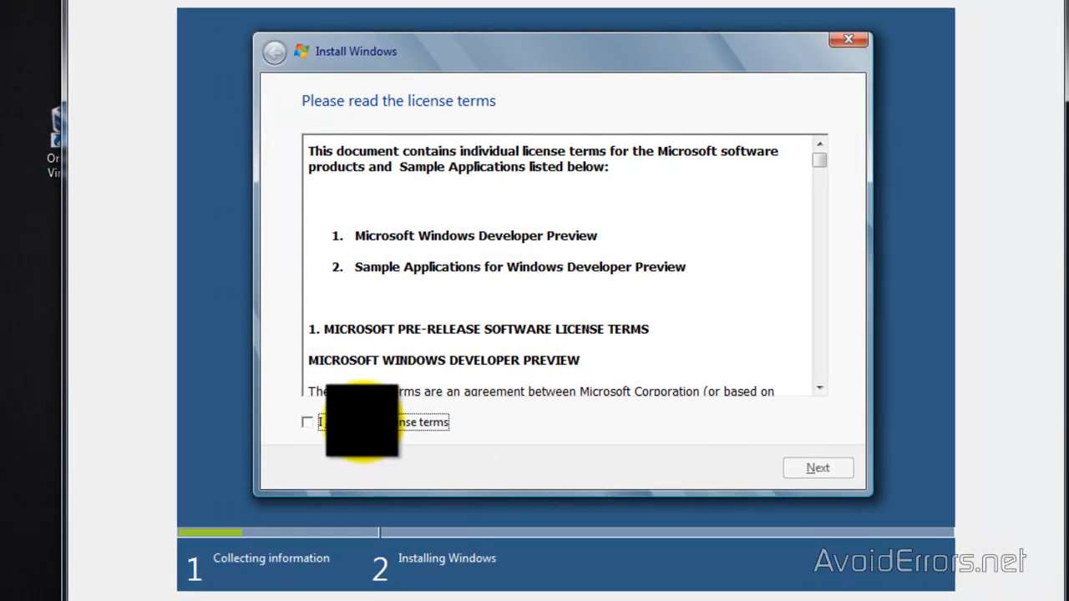
Step: Accept the license terms and choose a Custom (advanced) installation onto the 20 GB disk
click(308, 421)
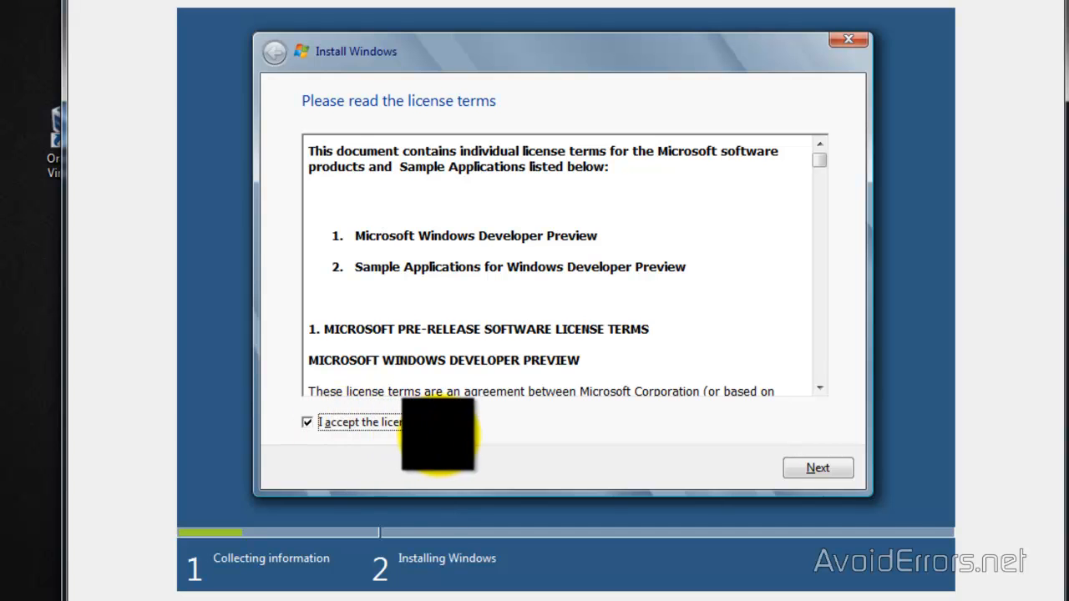
click(817, 468)
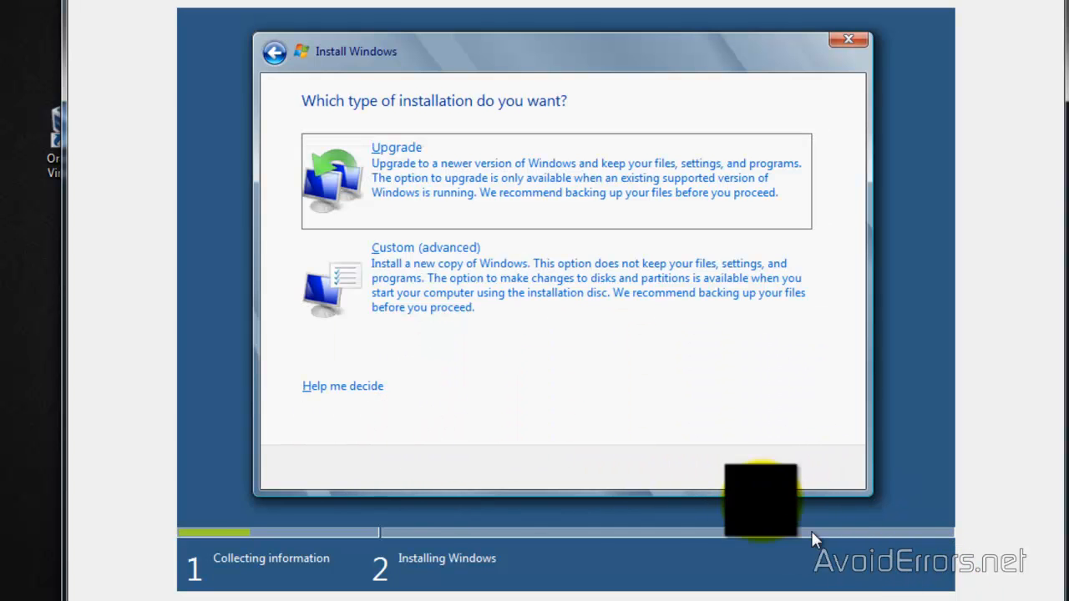
click(424, 247)
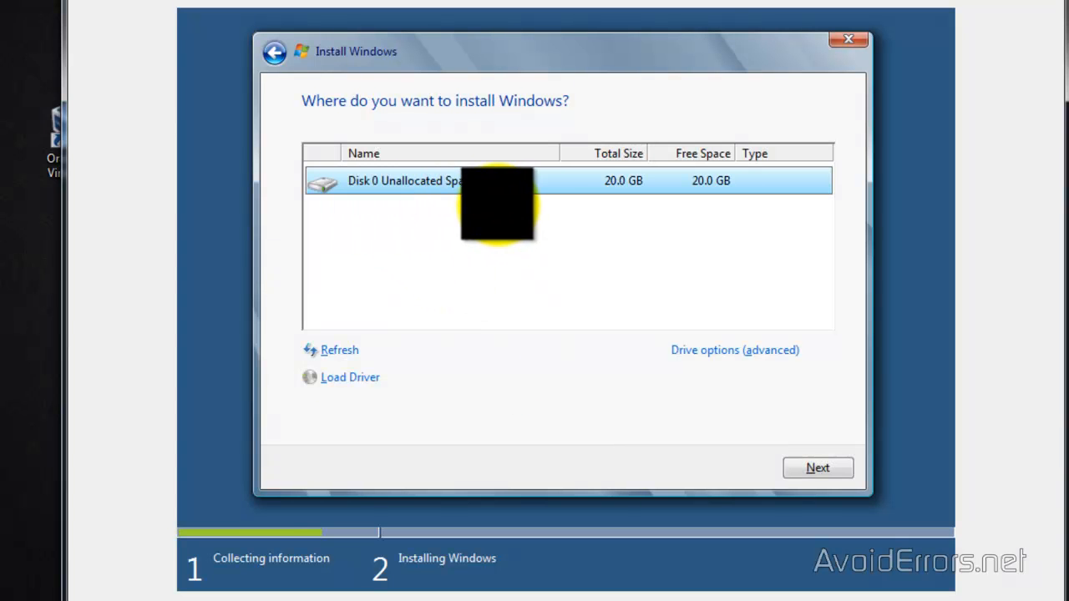
mouse_move(352, 197)
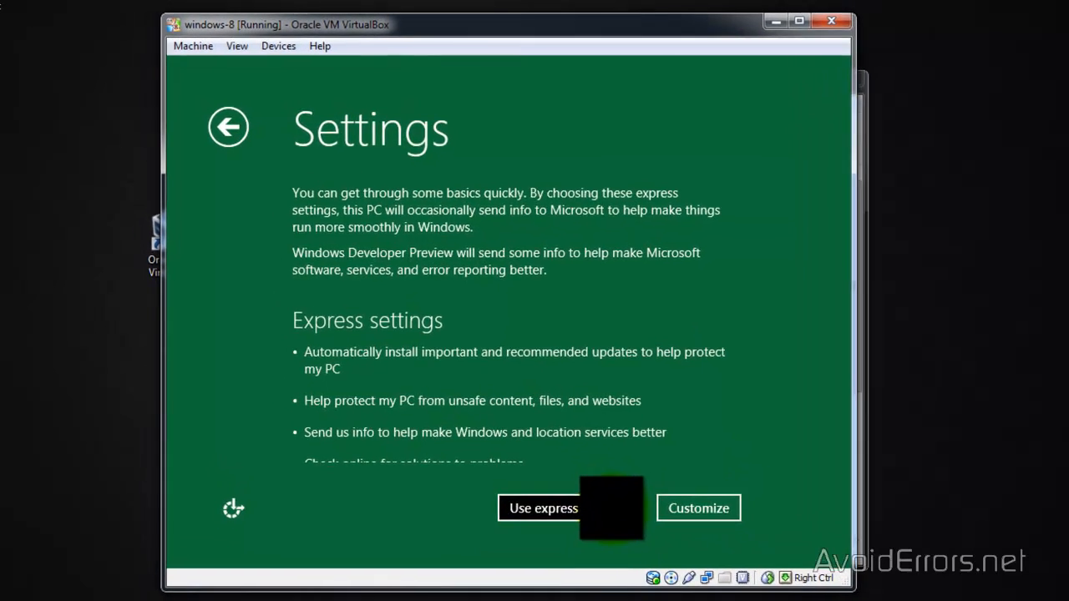
Step: Accept the express Windows settings, then shut down the windows-8 machine from the Start screen
click(543, 507)
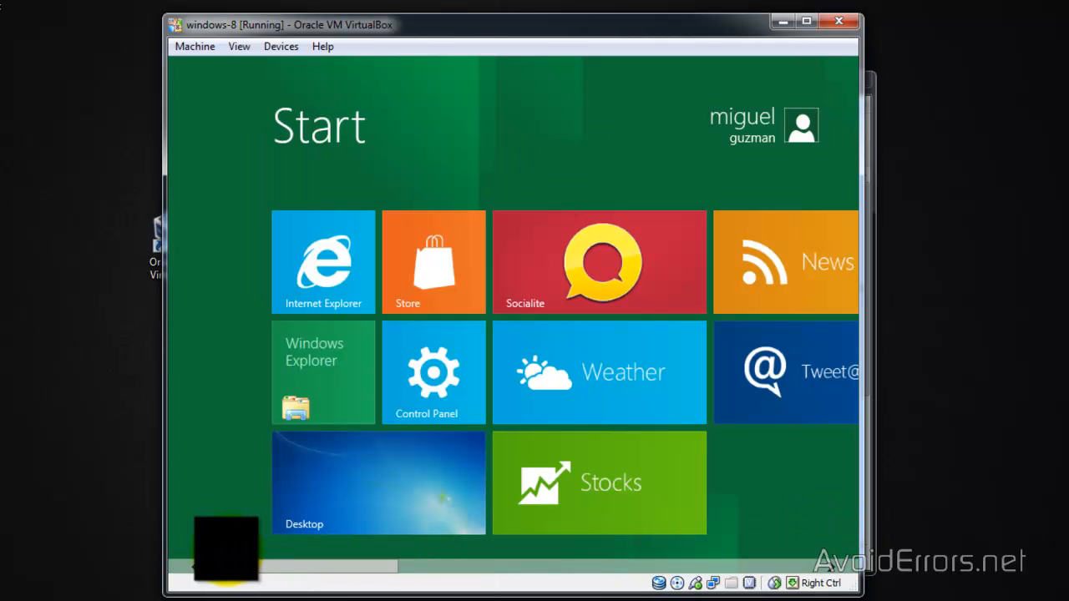
click(377, 481)
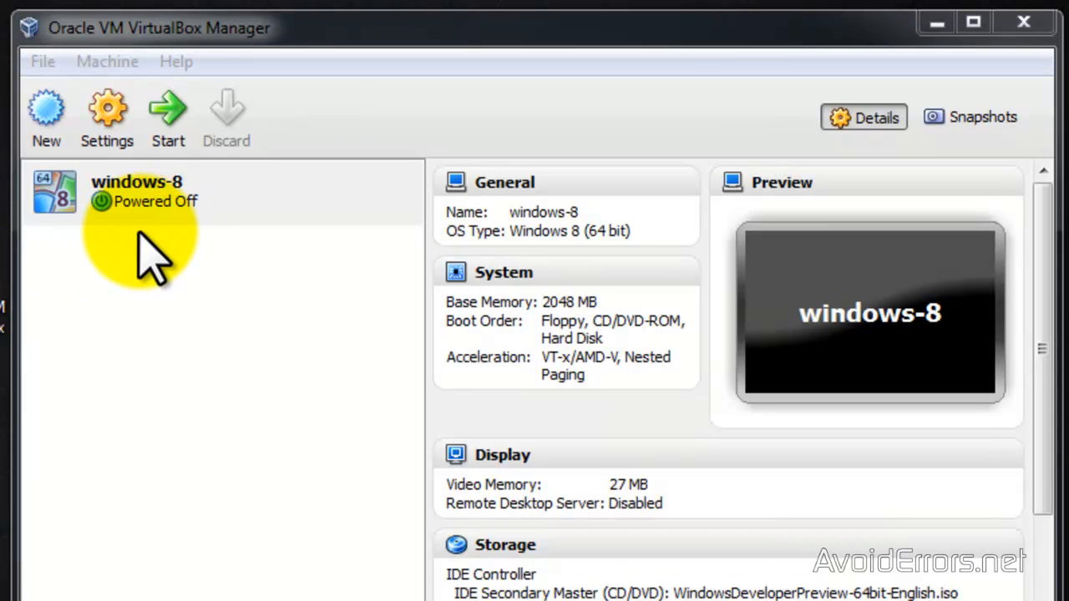
Step: Detach the installer ISO from windows-8's storage, leaving only windows-8.vdi, and save the settings
right_click(137, 192)
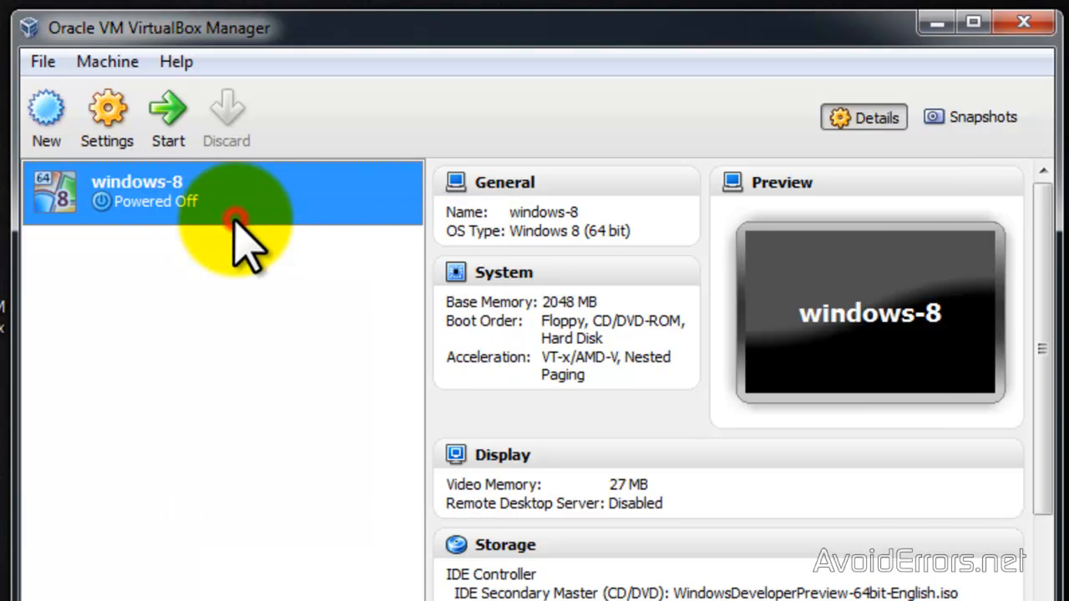
click(107, 117)
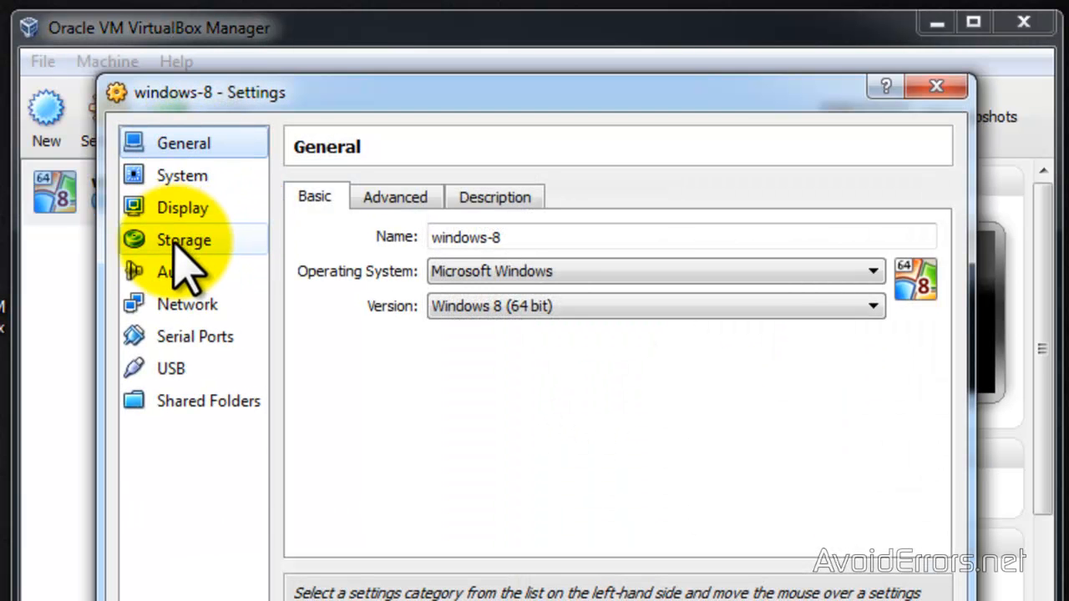
click(183, 241)
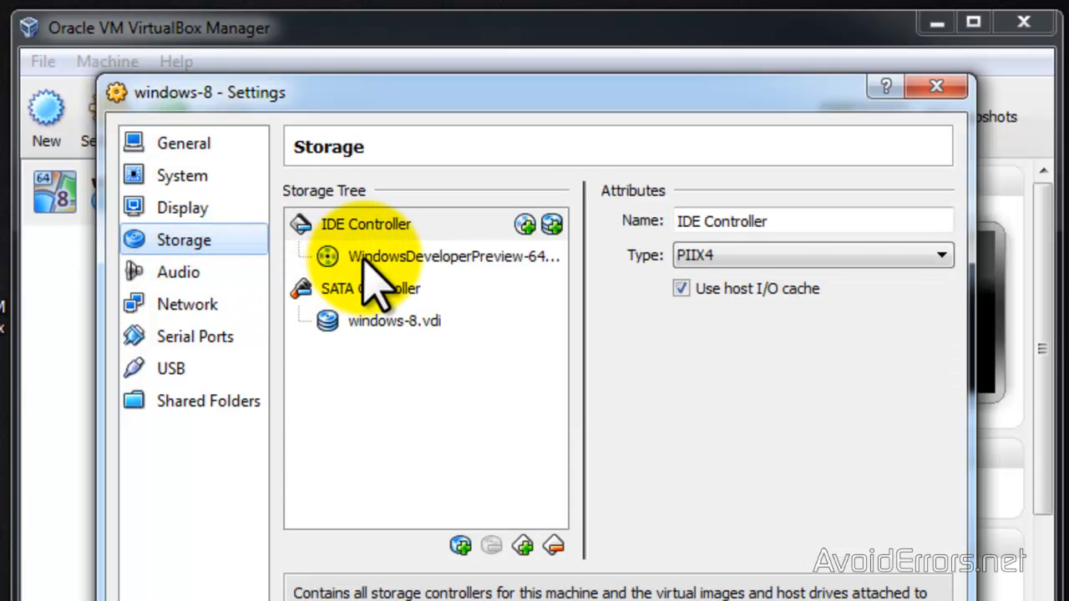
click(454, 257)
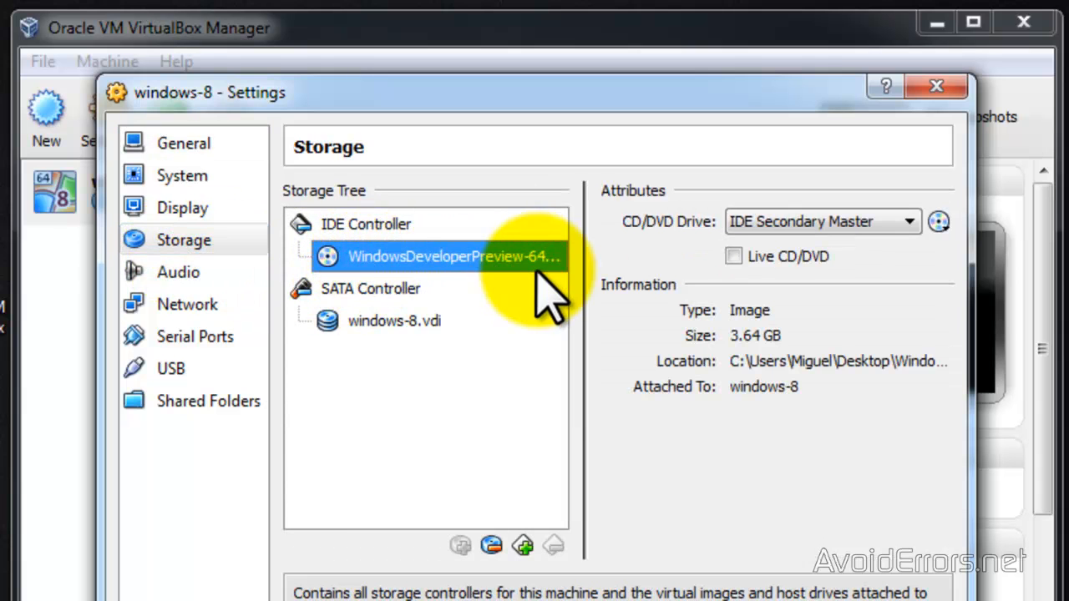
mouse_move(491, 544)
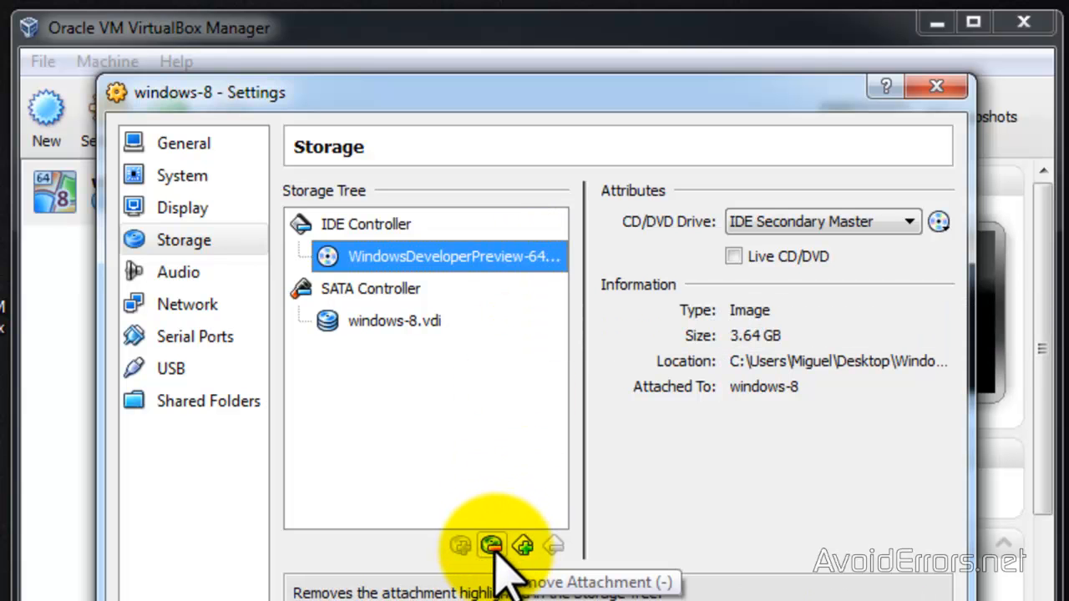
click(492, 547)
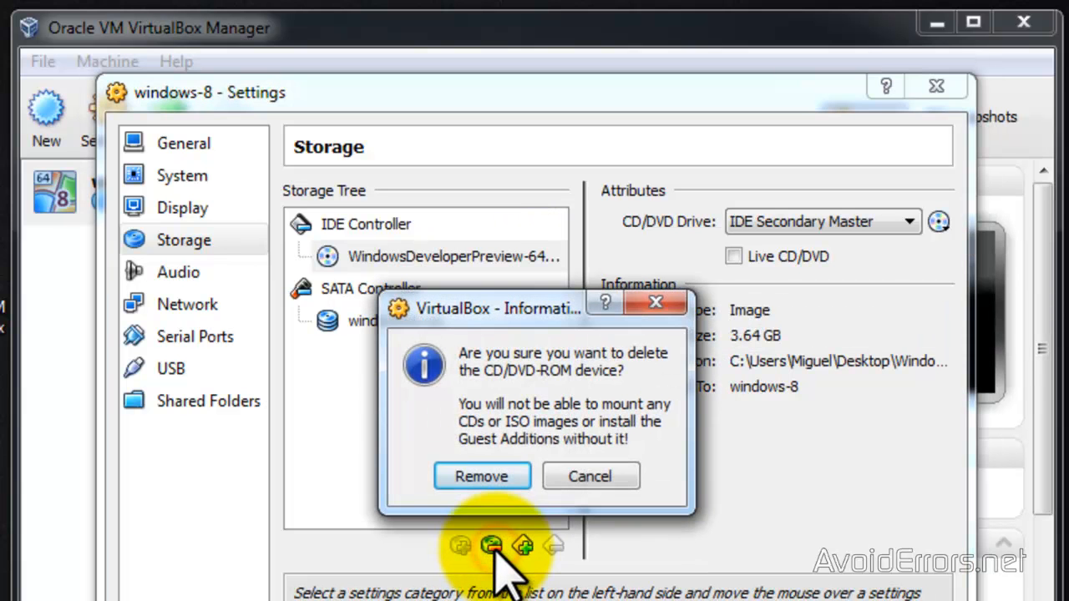
click(481, 476)
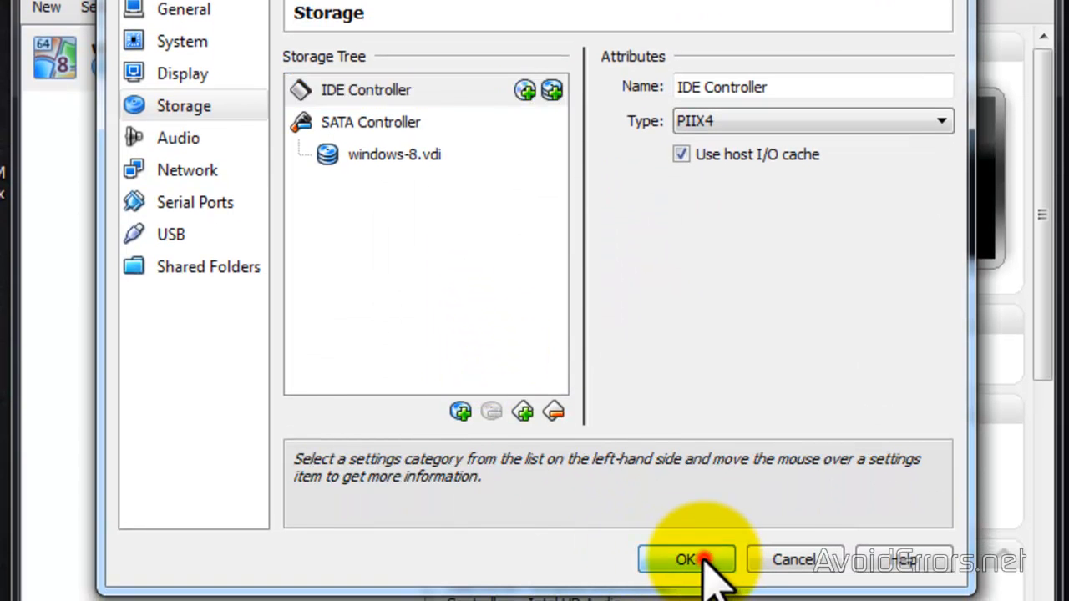
click(685, 560)
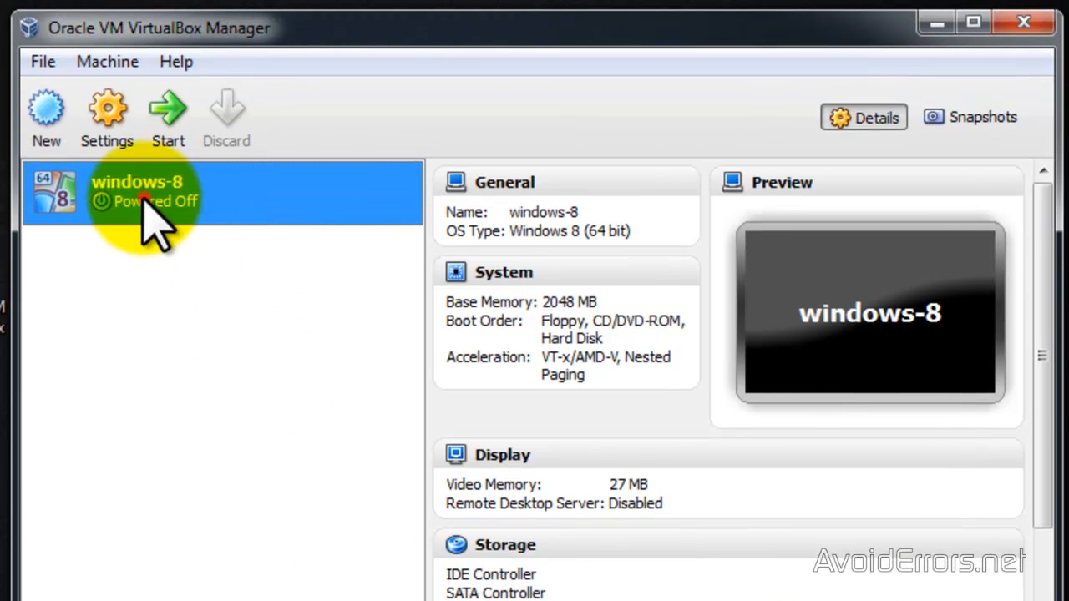
Step: Start the windows-8 machine again so it boots to the Windows 8 Start screen
click(167, 117)
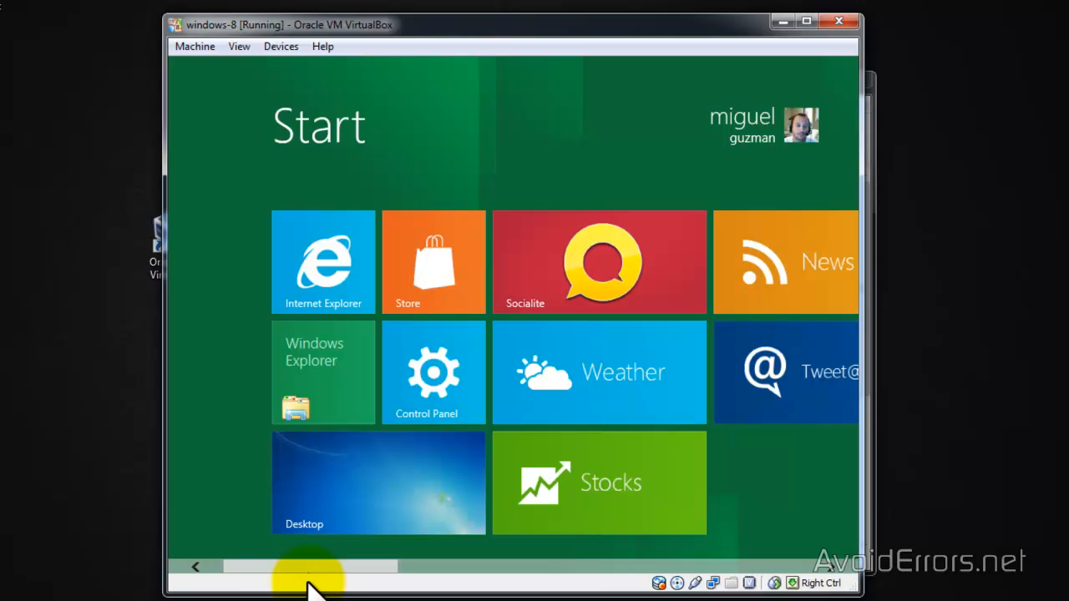